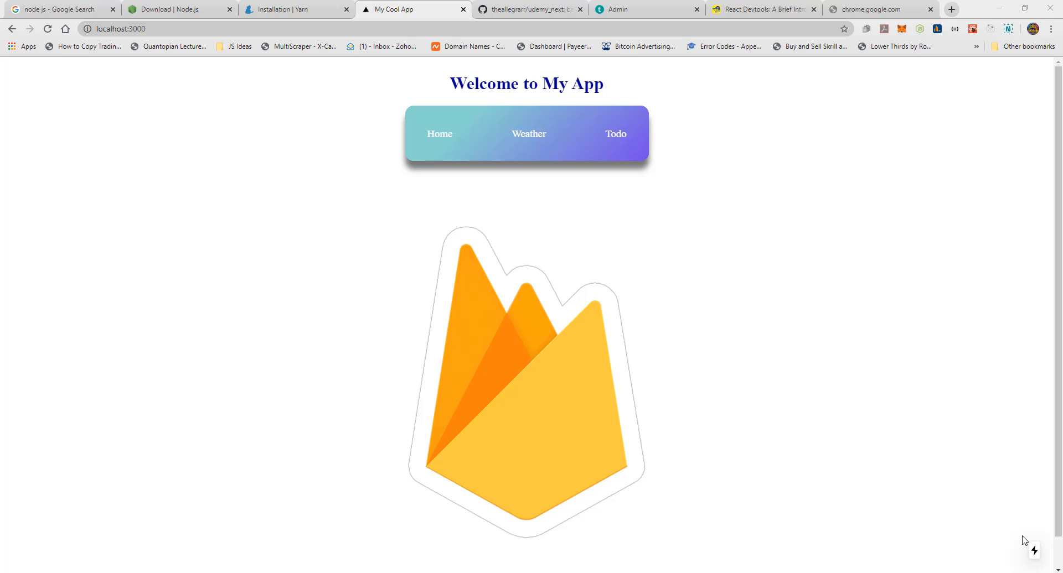
mouse_move(875, 496)
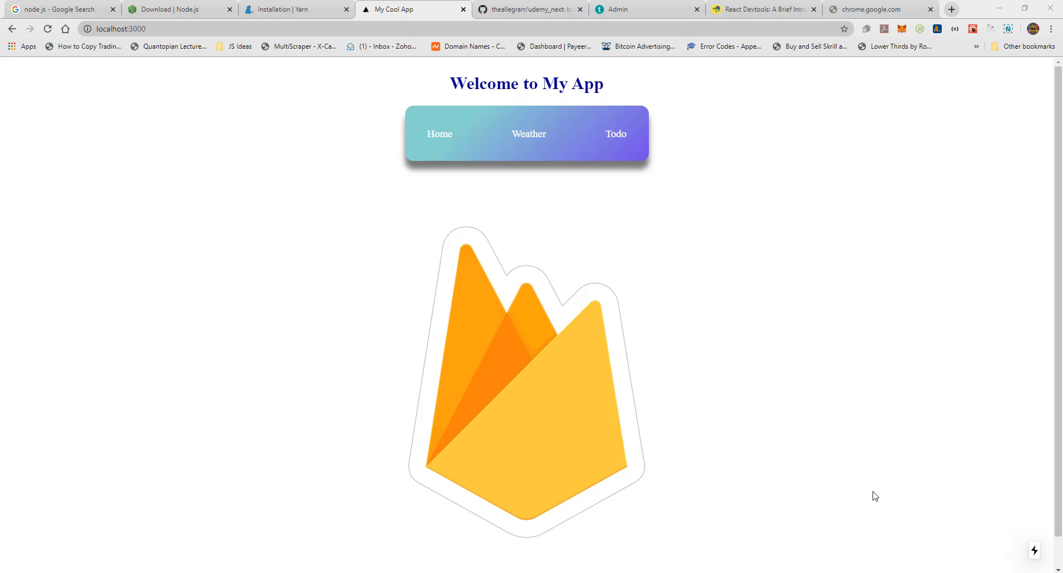
mouse_move(674, 567)
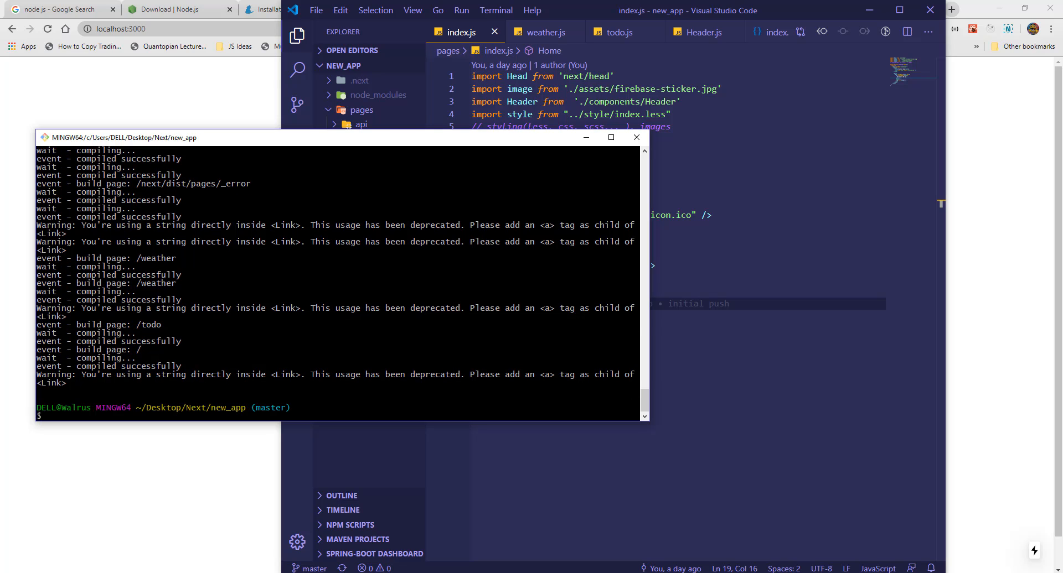
Run yarn add next-redux-wrapper redux react-redux in Git Bash.
text(yarn add next-redux-wrapper red)
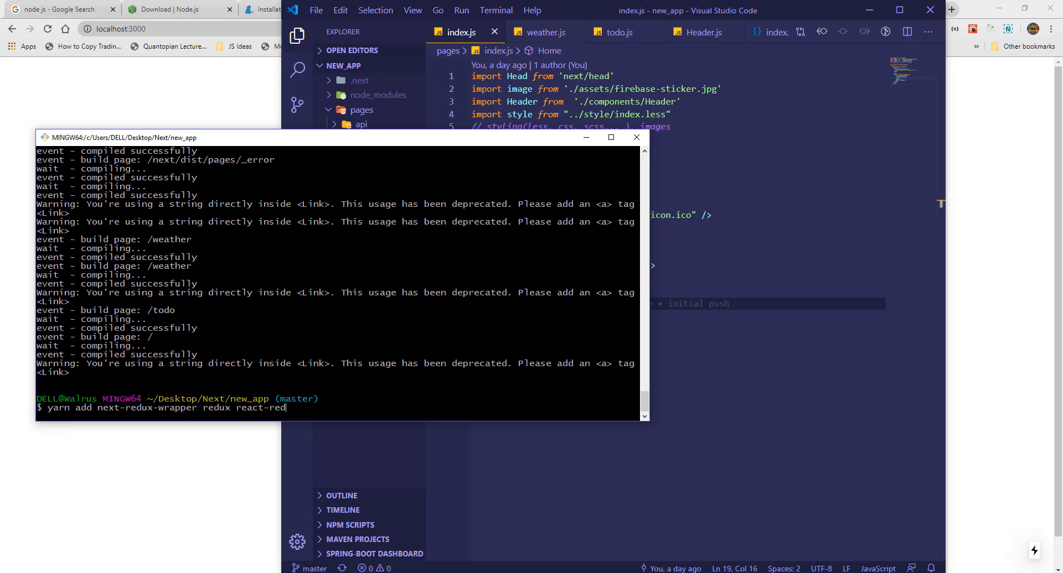
text(ux)
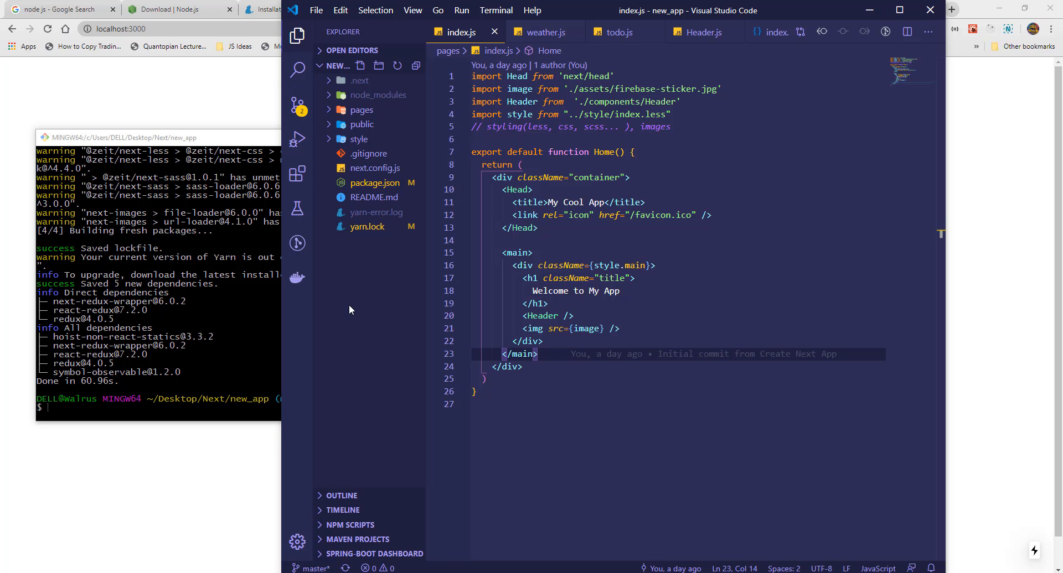
mouse_move(380, 66)
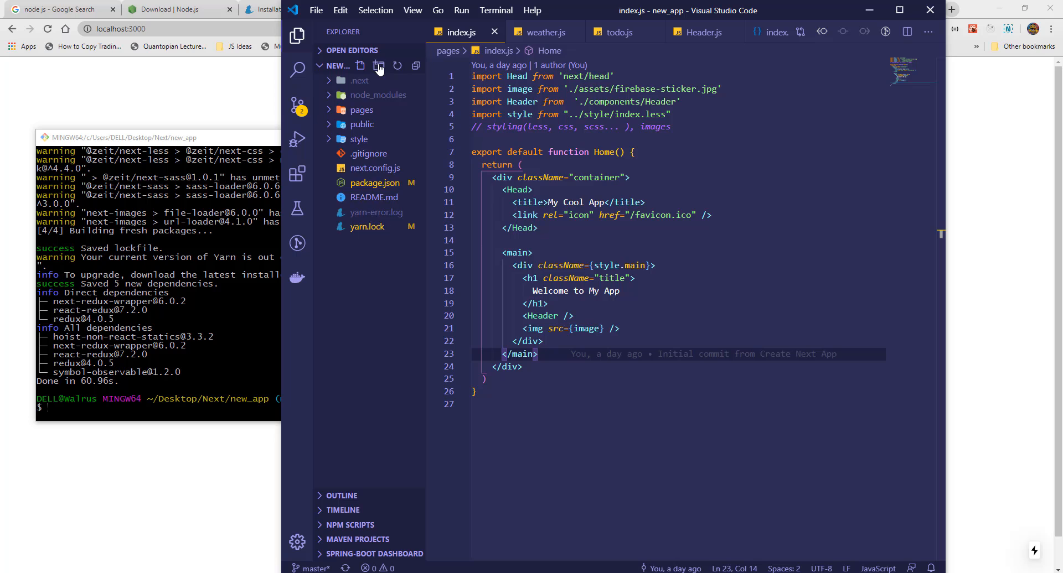
Create a redux folder containing actions and reducers folders and a types.js file.
click(361, 65)
text(redux)
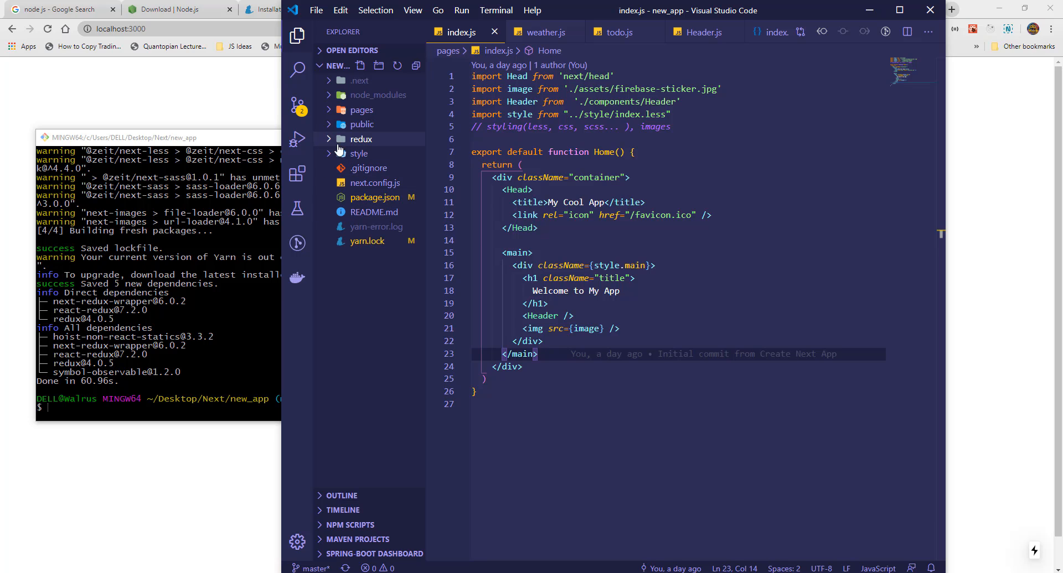
click(380, 65)
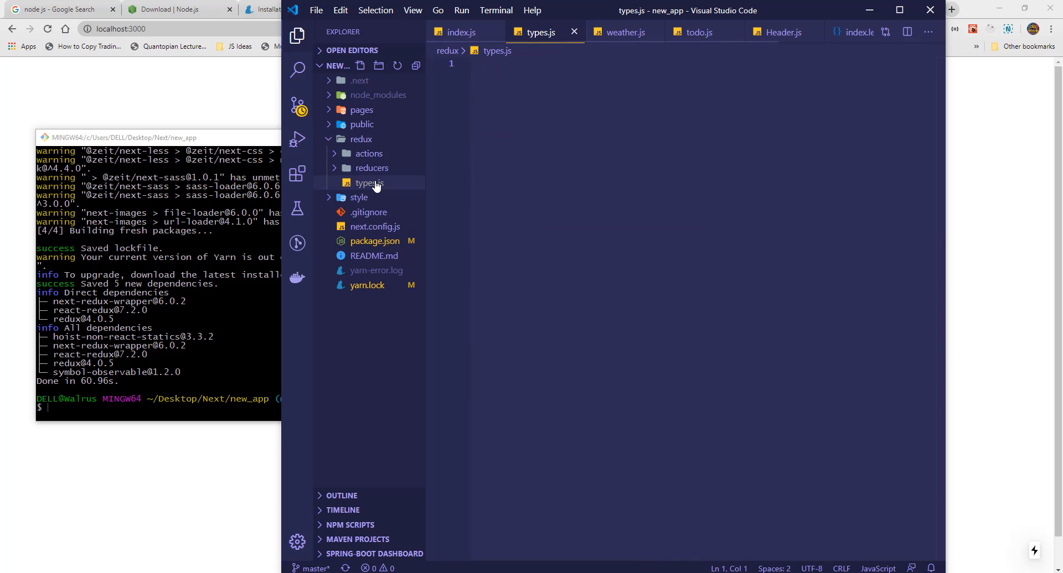
Write export const SET_NAME = "SET_NAME"; in types.js, then expand actions and reducers.
text(cons)
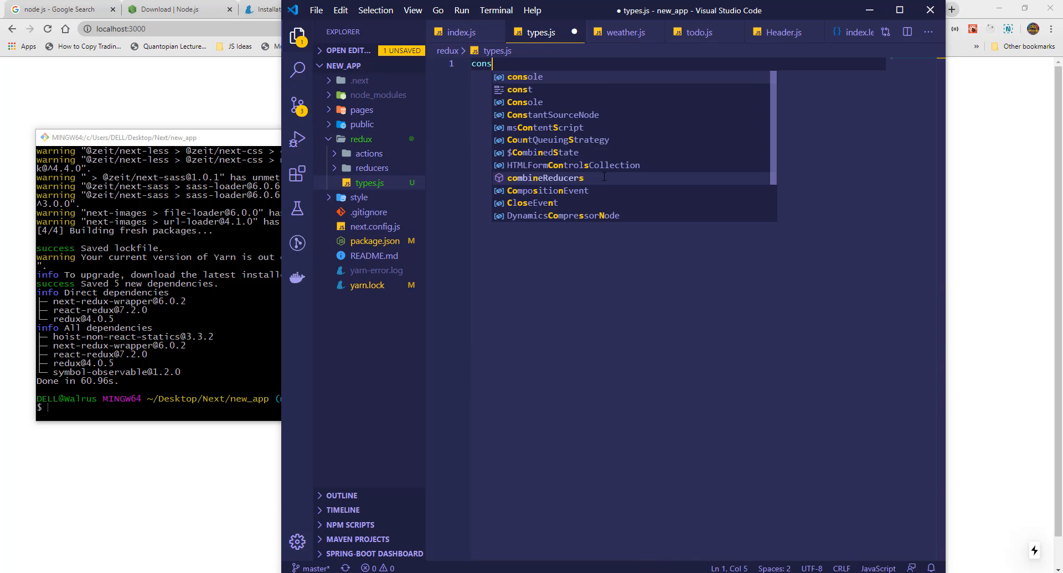
text(t)
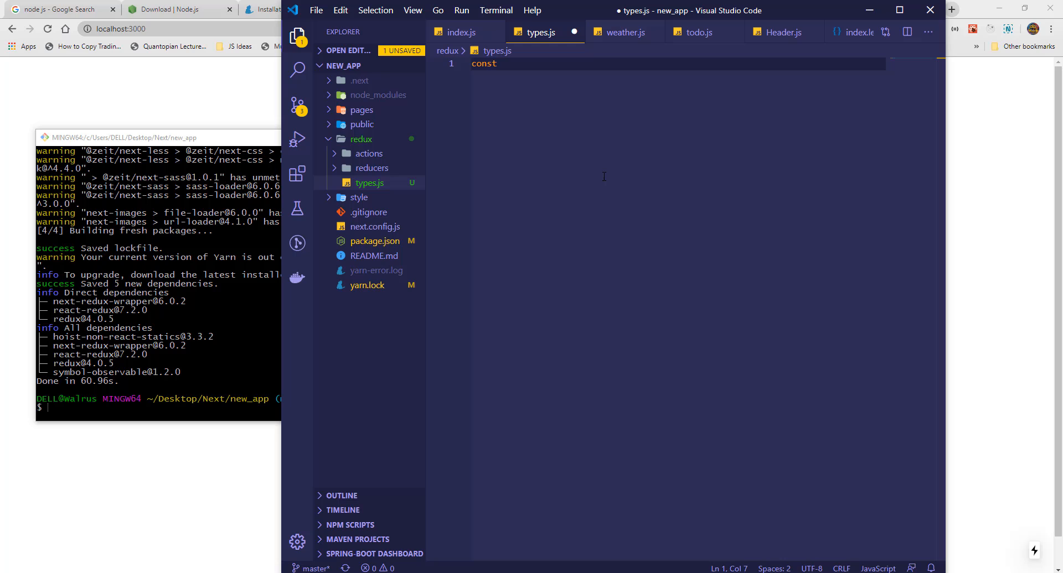
text(export)
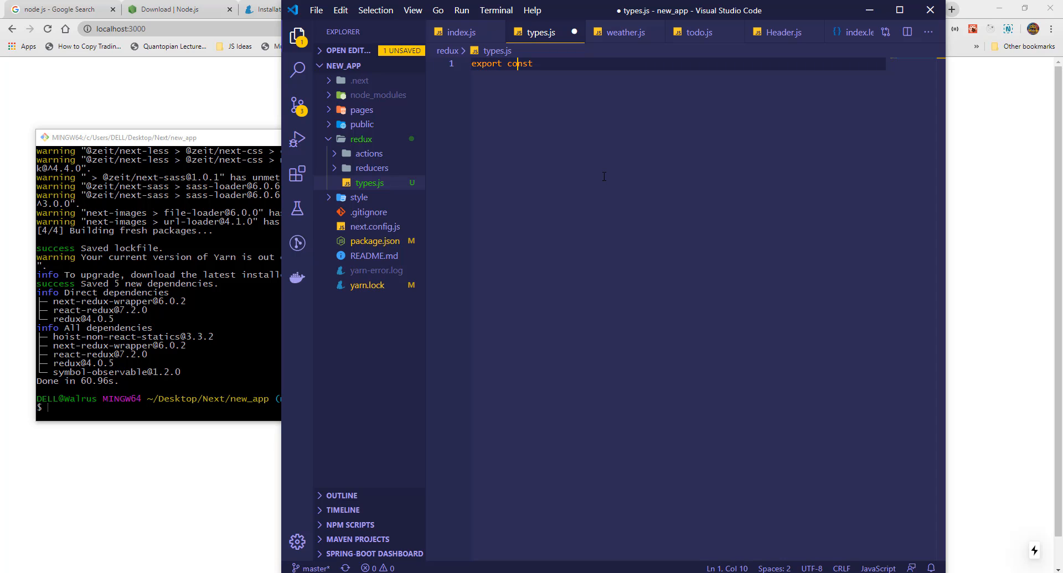
text(SET)
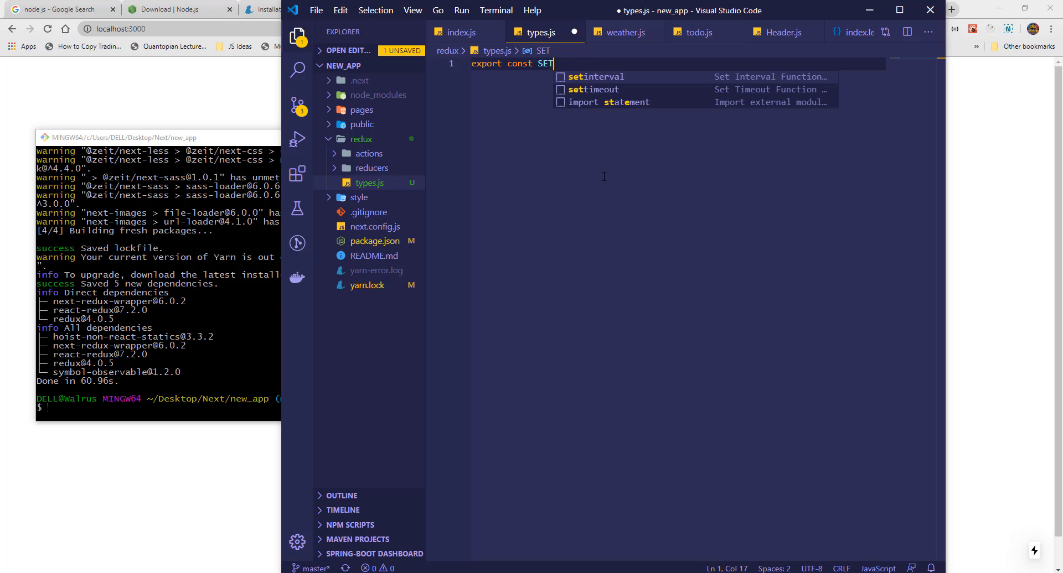
text(_NAME)
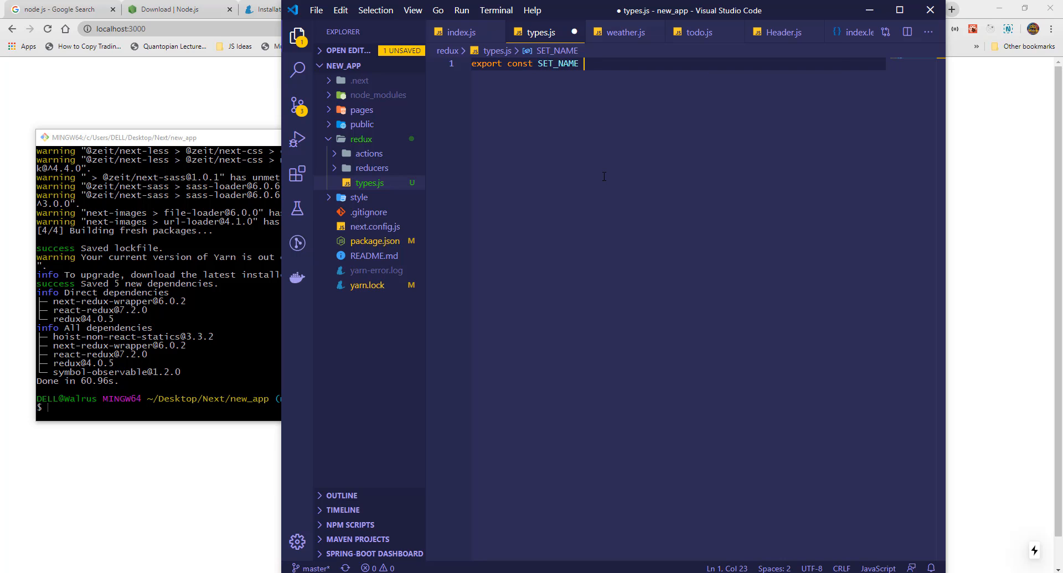
text(= "")
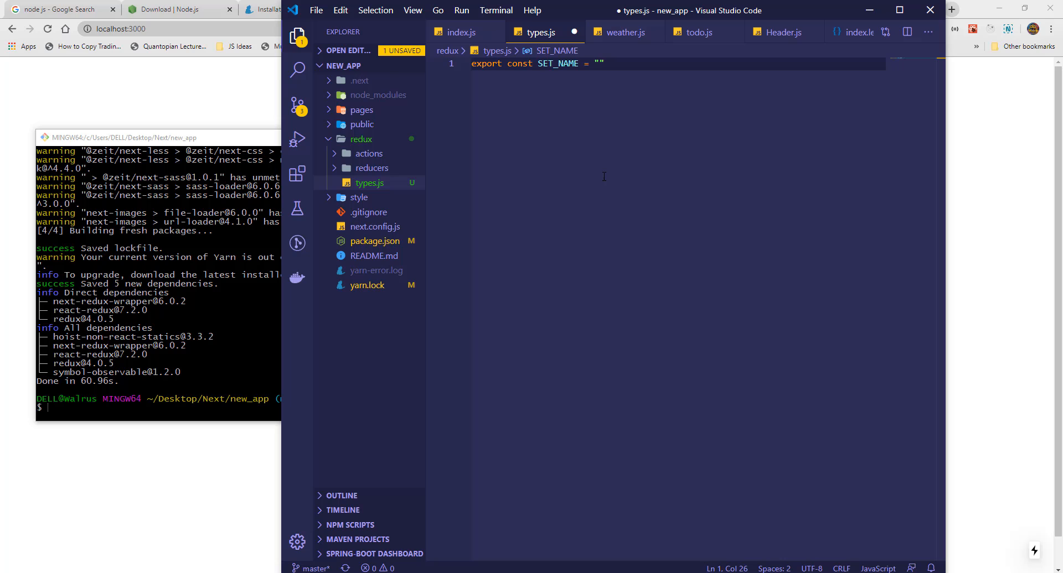
text(SET)
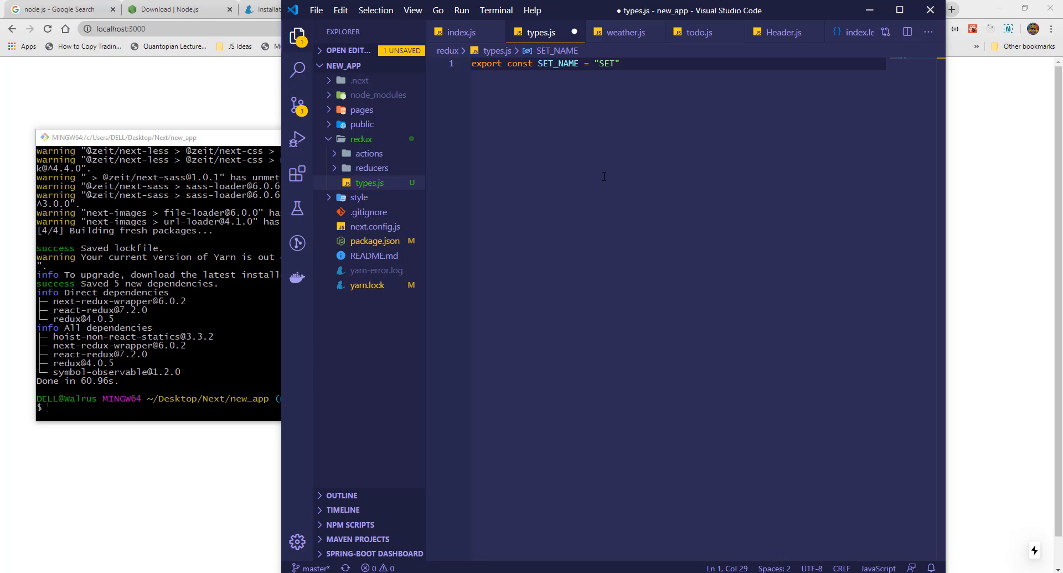
text(_NAME)
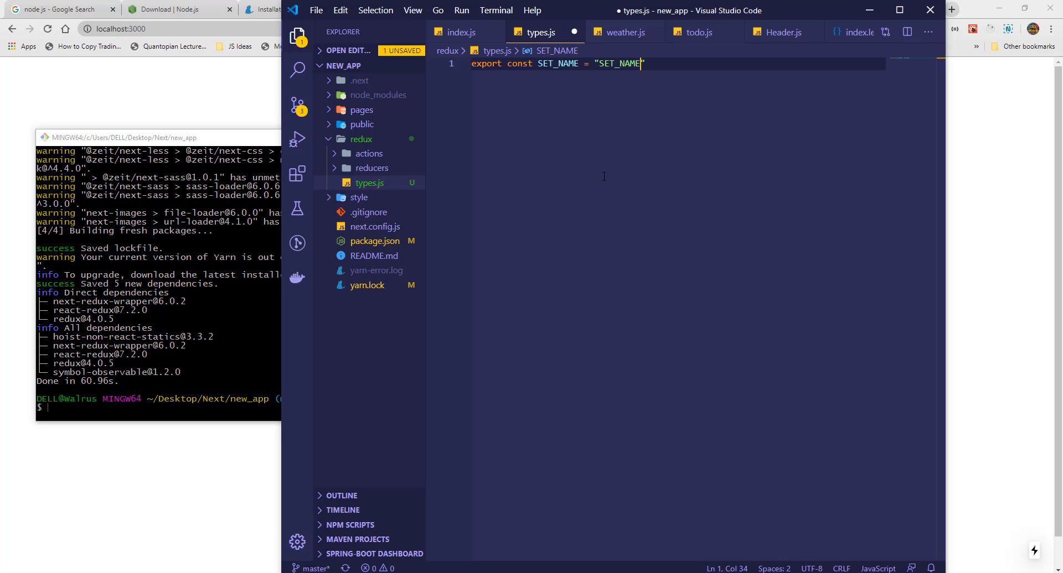
text(;)
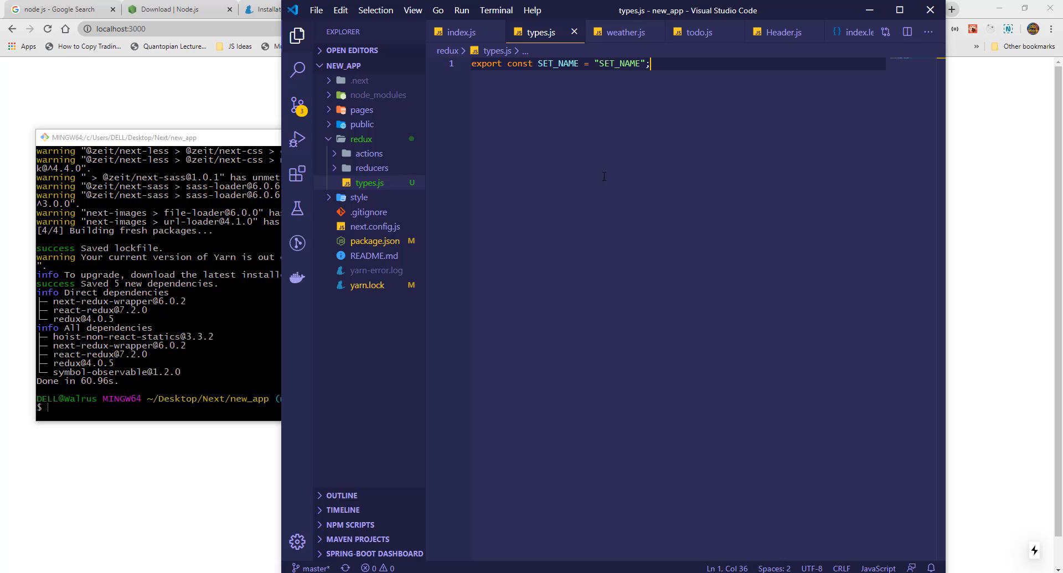
click(369, 154)
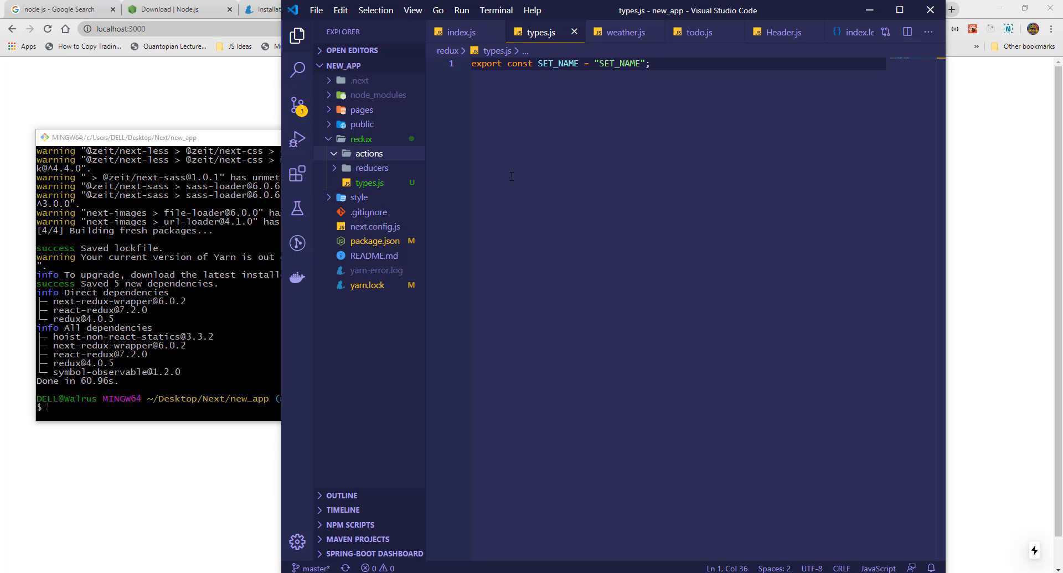
click(372, 169)
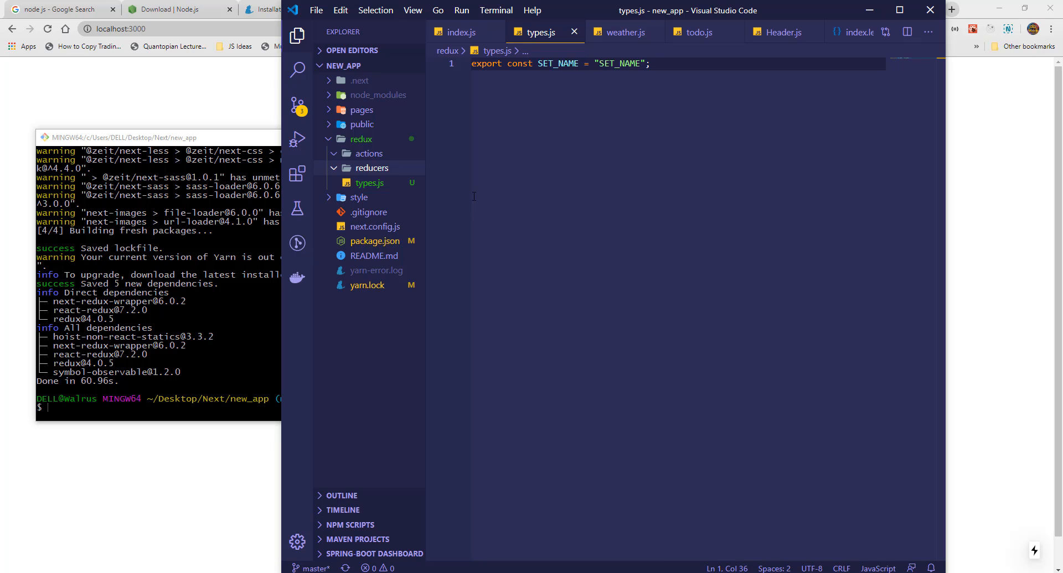
mouse_move(464, 235)
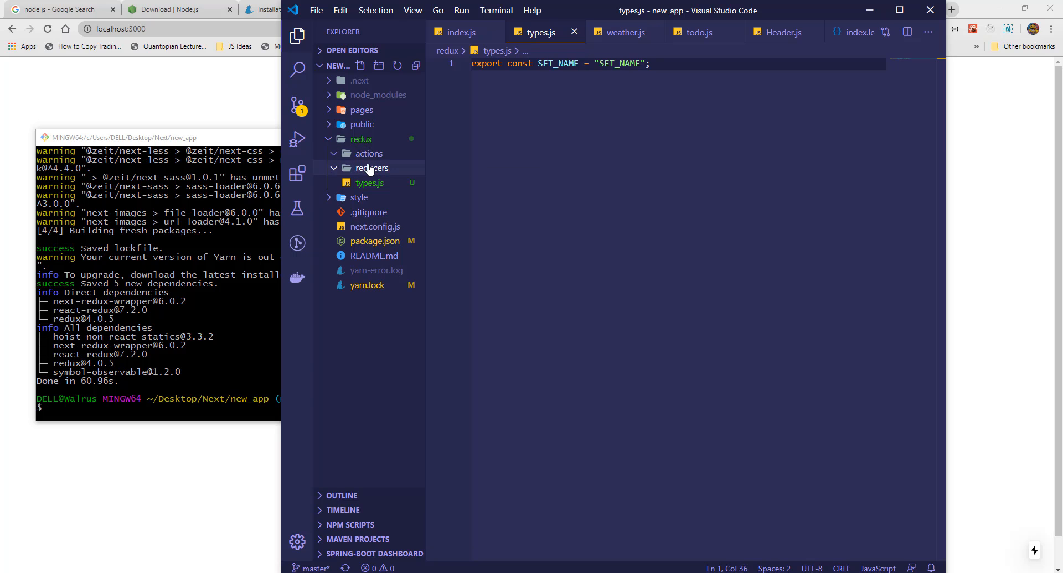
Create reducers/main.js beginning with import * as t from "../types".
click(361, 66)
text(main.js)
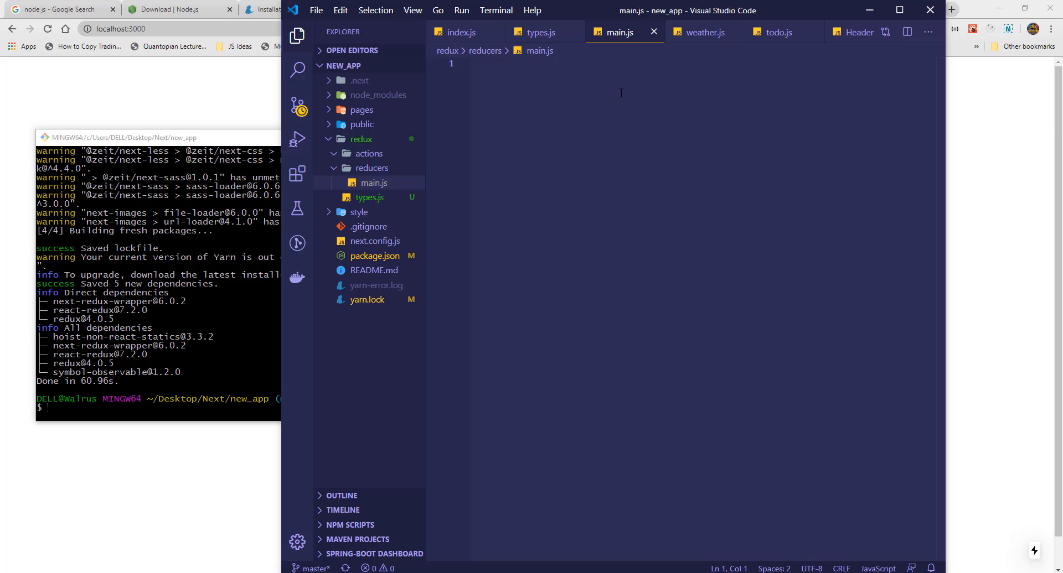
text(con)
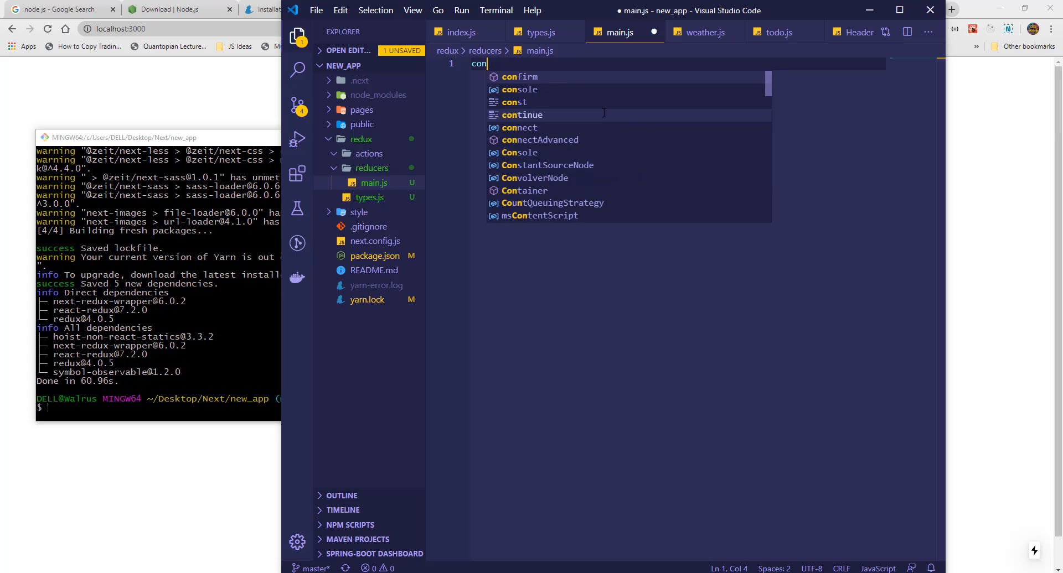
text(import *)
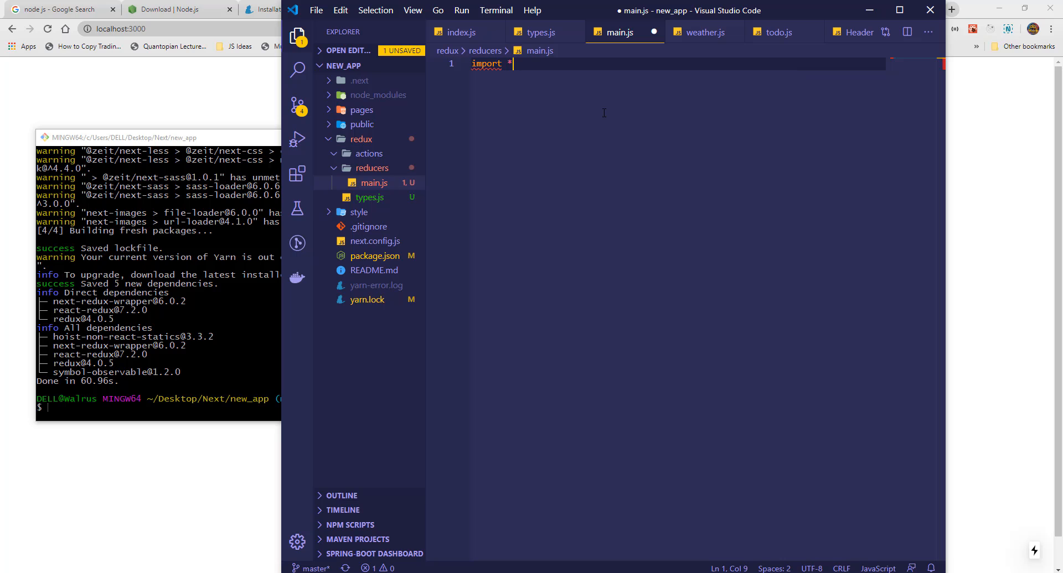
text(as t)
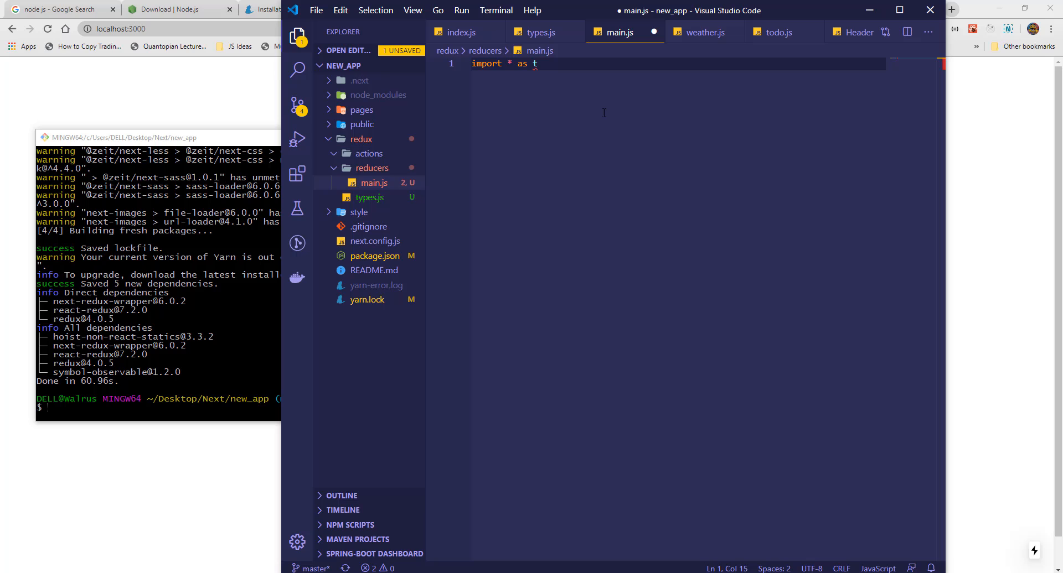
text(from)
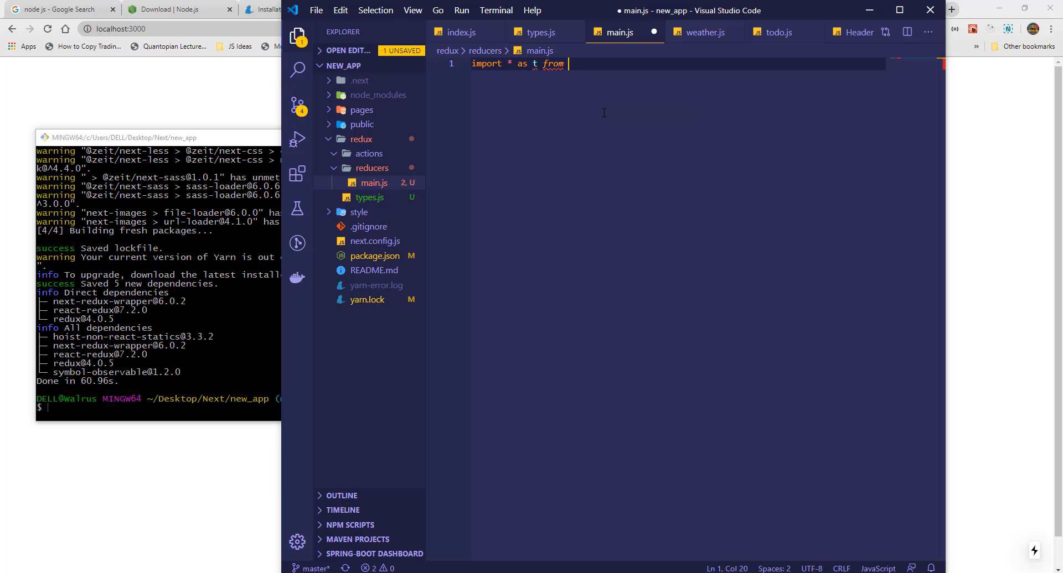
text("./)
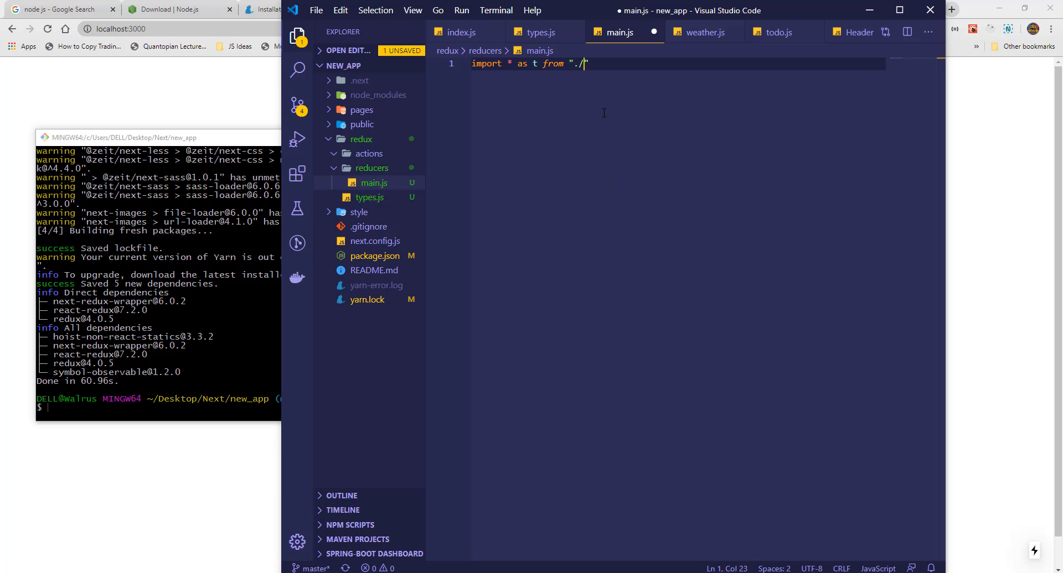
key(Backspace)
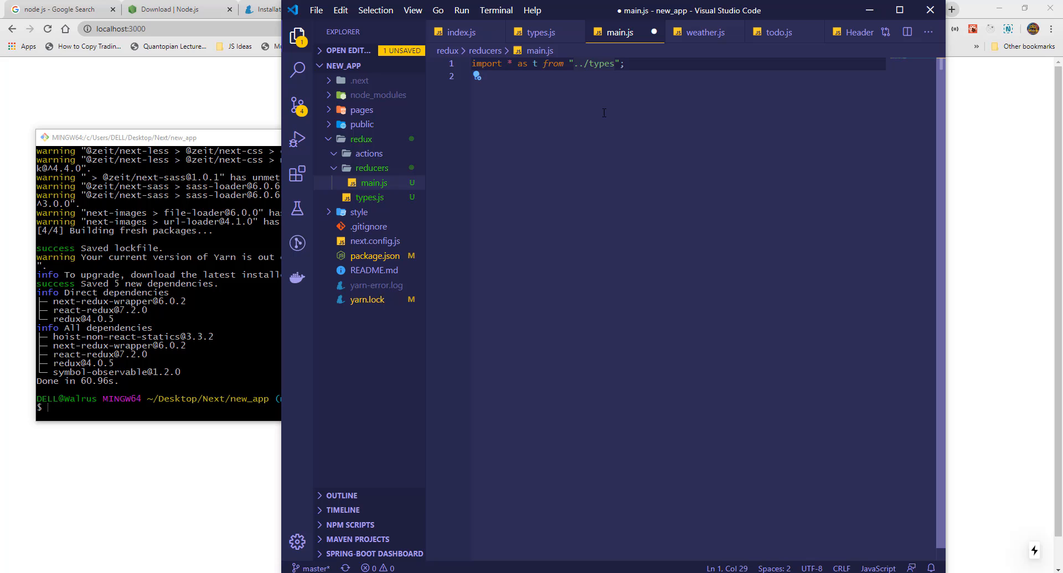
Define const main = (state = {userInfo:{name:"guest"}}, action) => { in main.js.
text(const main)
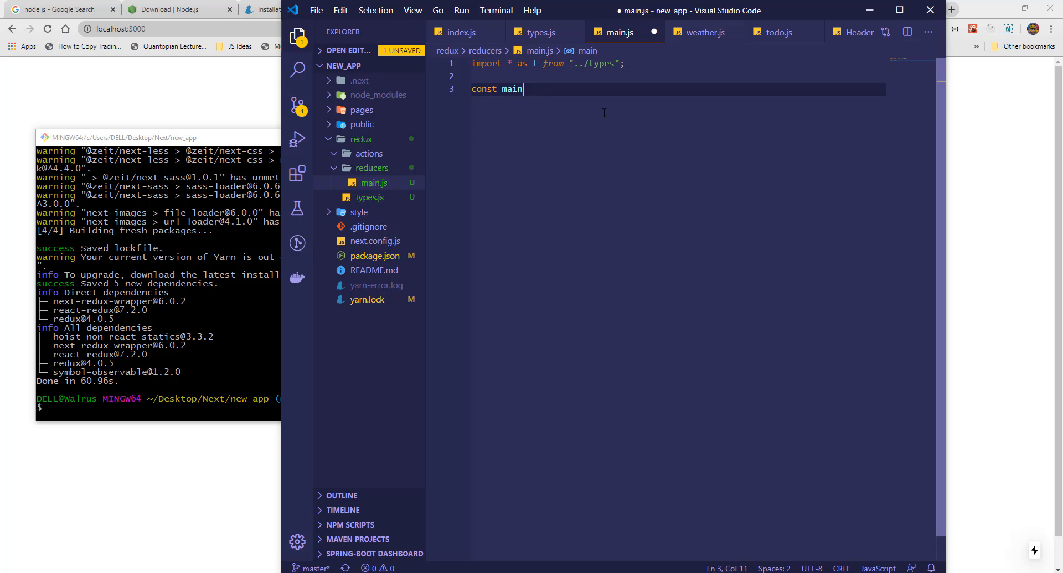
text(= (state ))
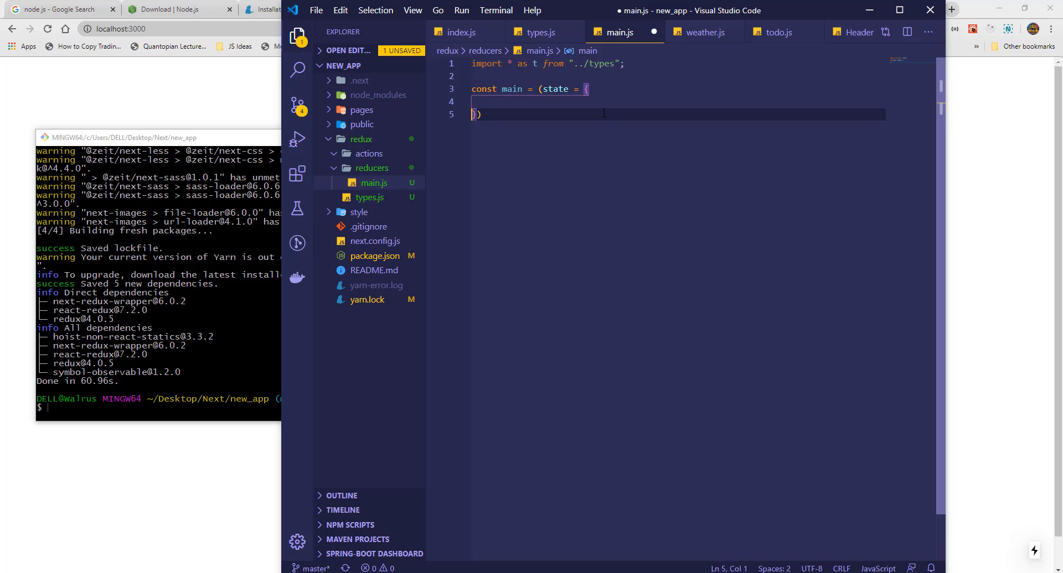
click(505, 102)
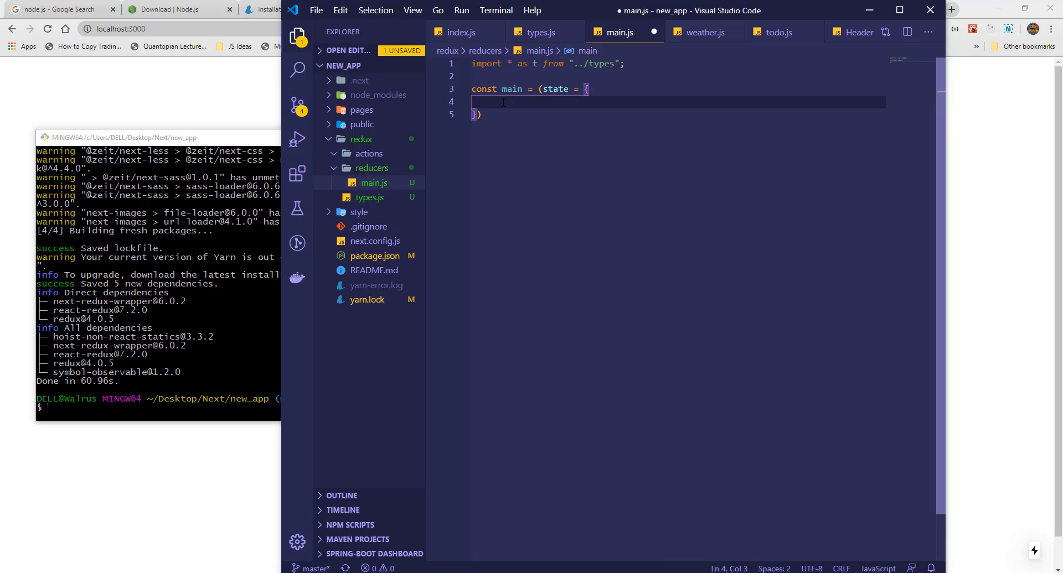
text(userInfo: {)
text(name: ")
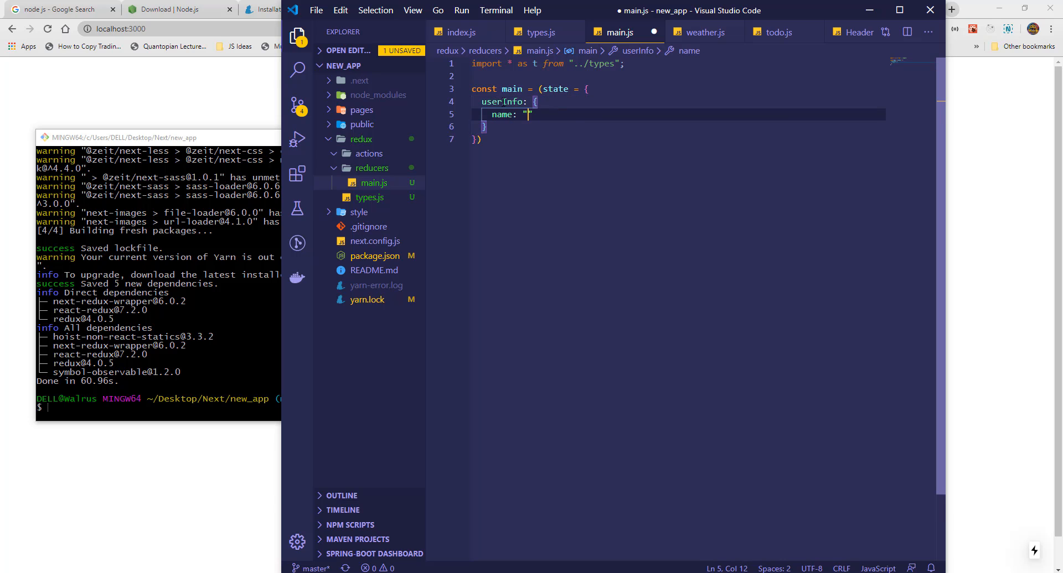
text(guest)
click(677, 139)
text(, action )
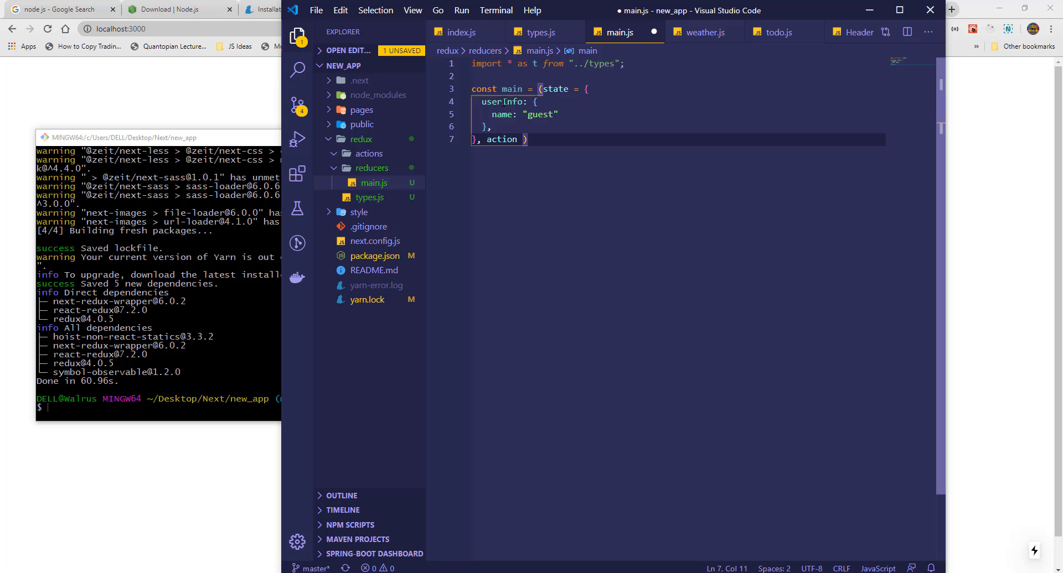
key(Backspace)
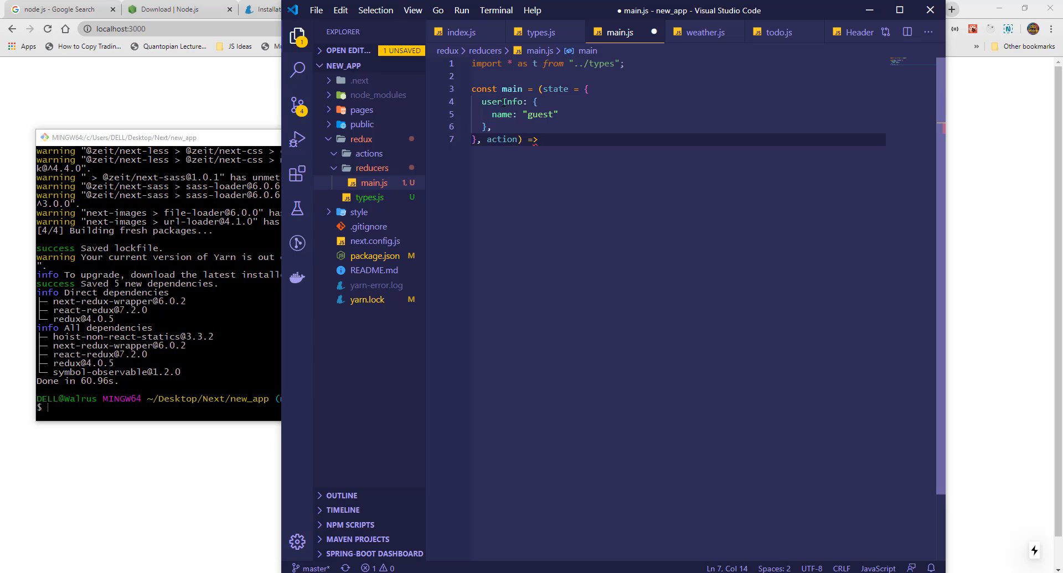
text({)
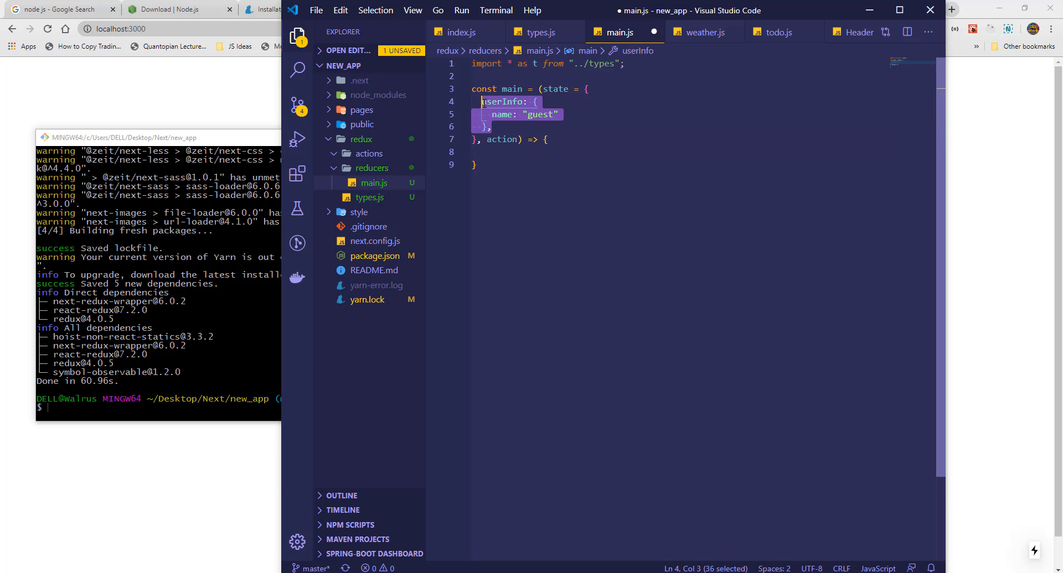
Add a switch on action.type whose t.SET_NAME case sets userInfo from action.payload.
click(525, 151)
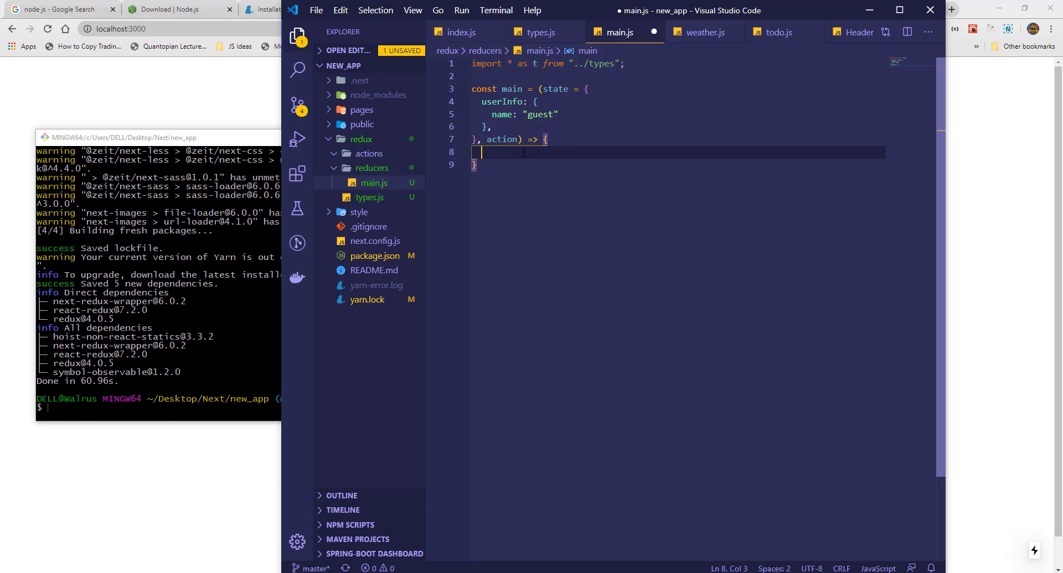
text(switch()
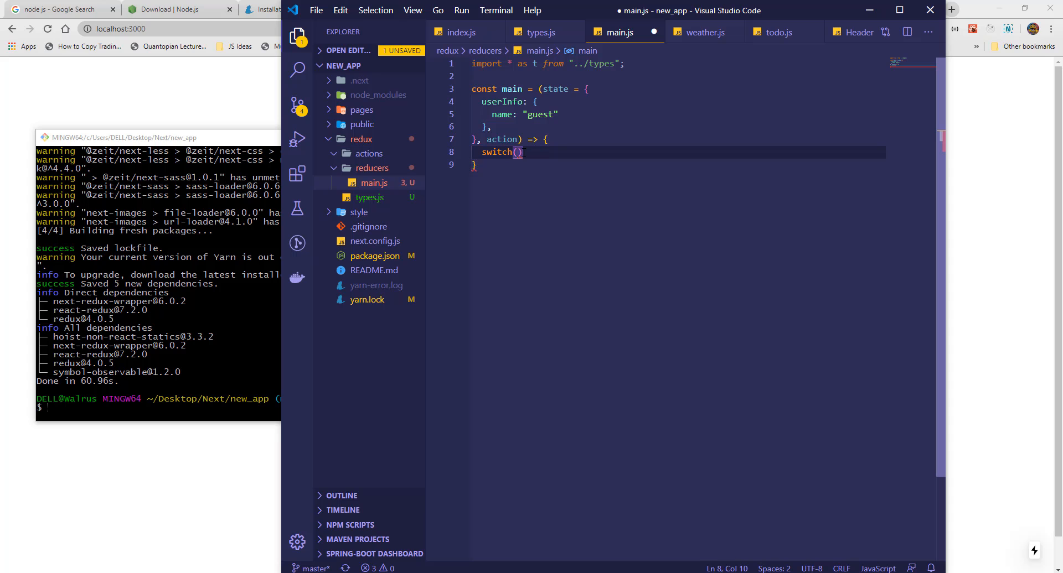
text(action.)
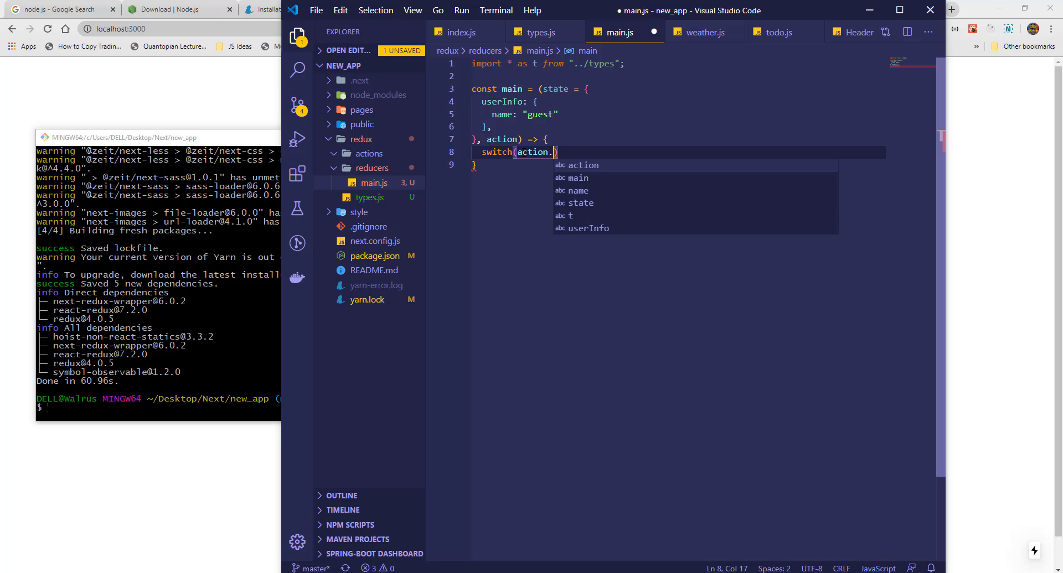
text(type){)
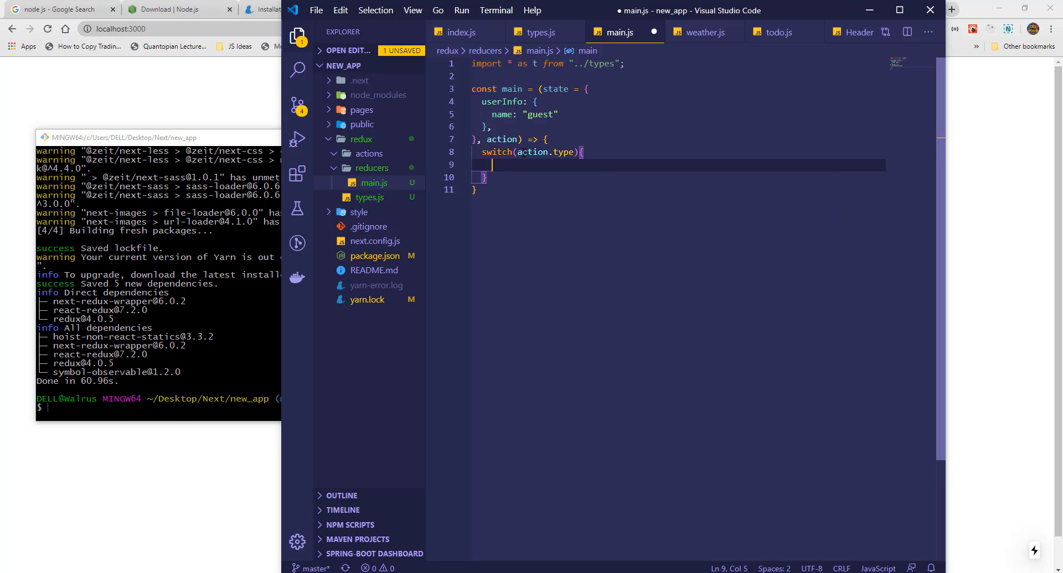
text(case t)
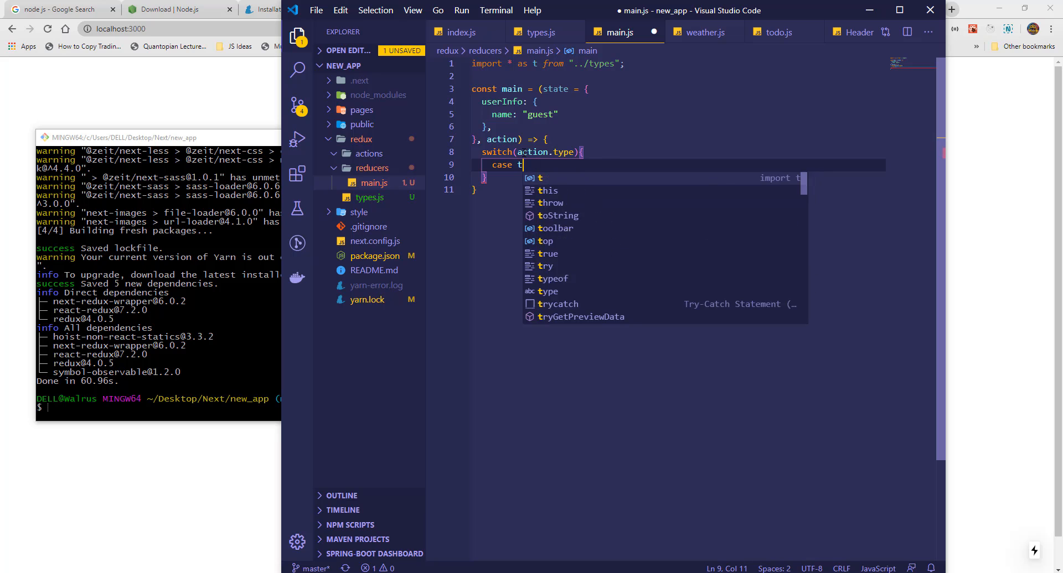
text(.)
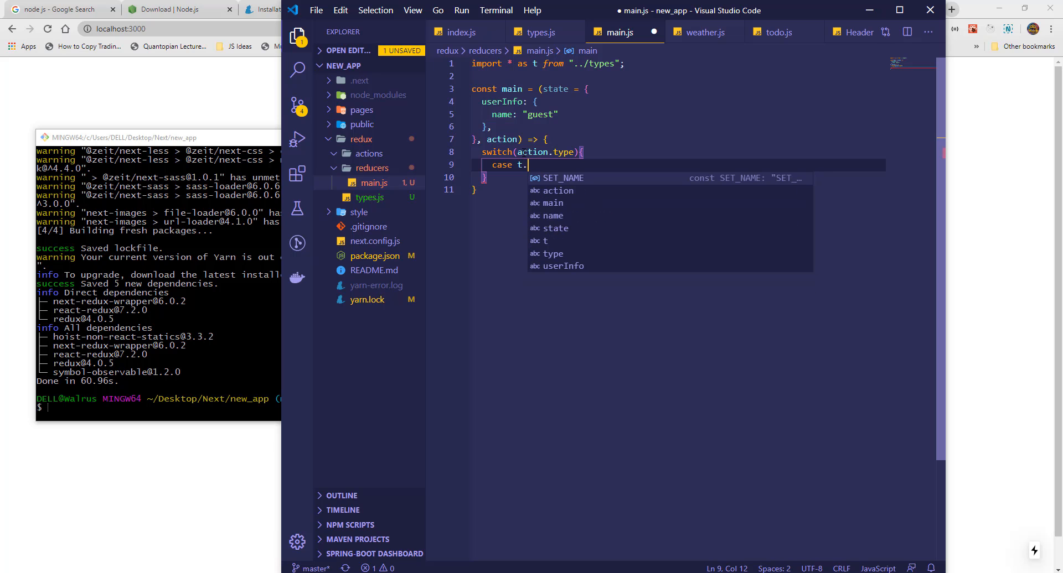
text(SET_NAME:)
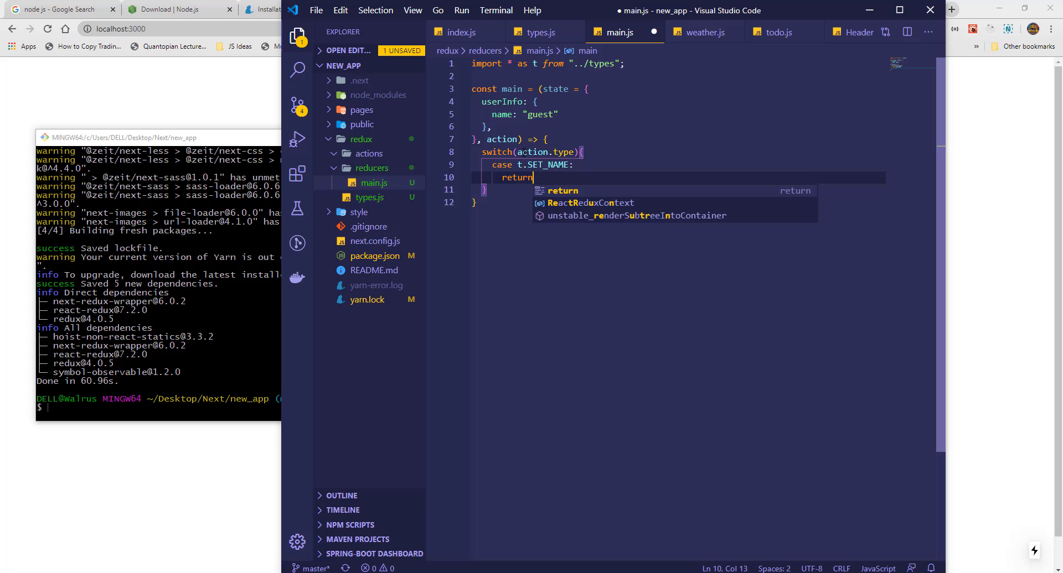
text({ ...state, })
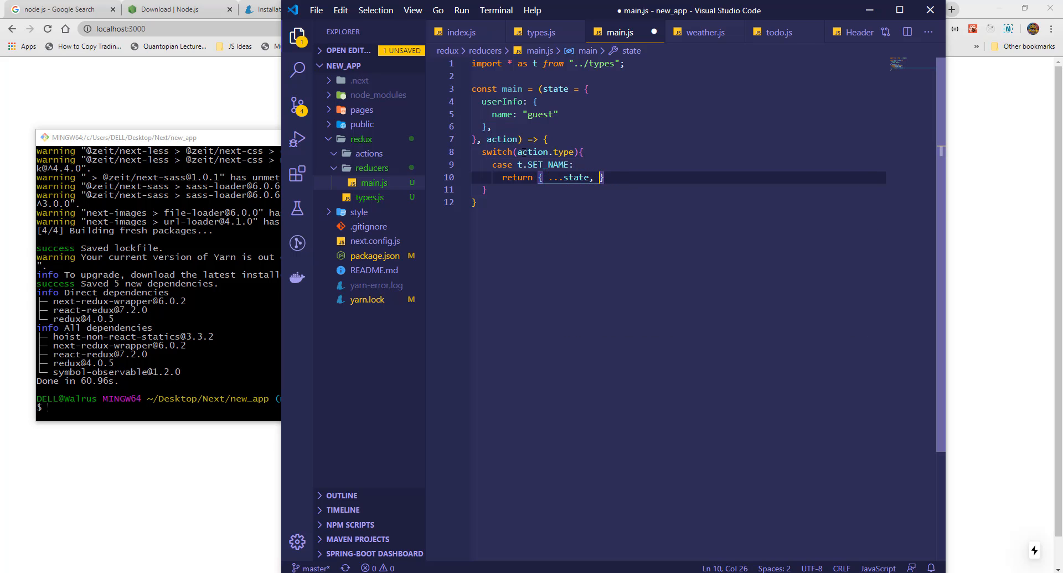
text(userInfo: {)
text(name:)
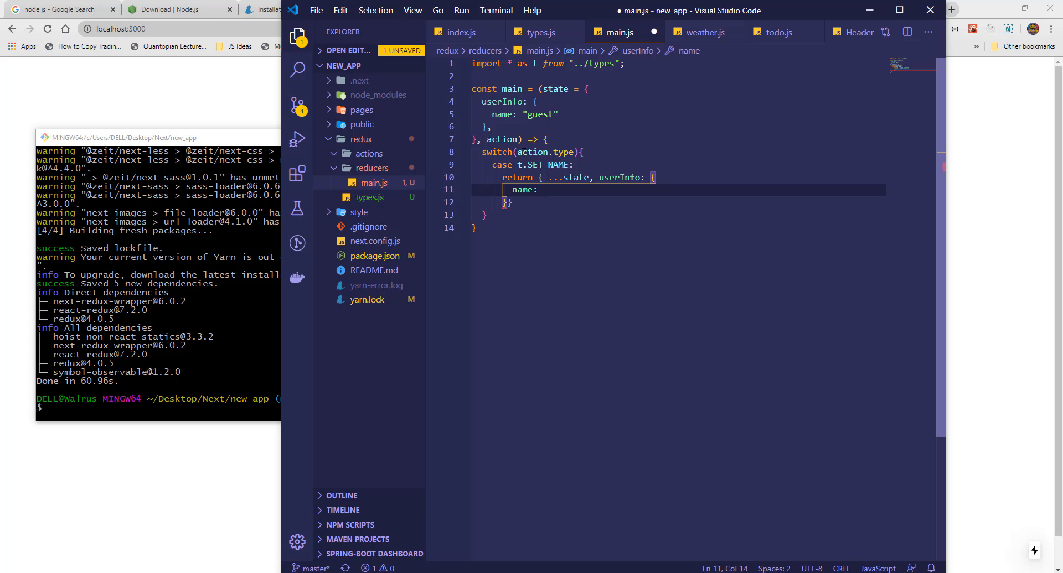
text(action.pay)
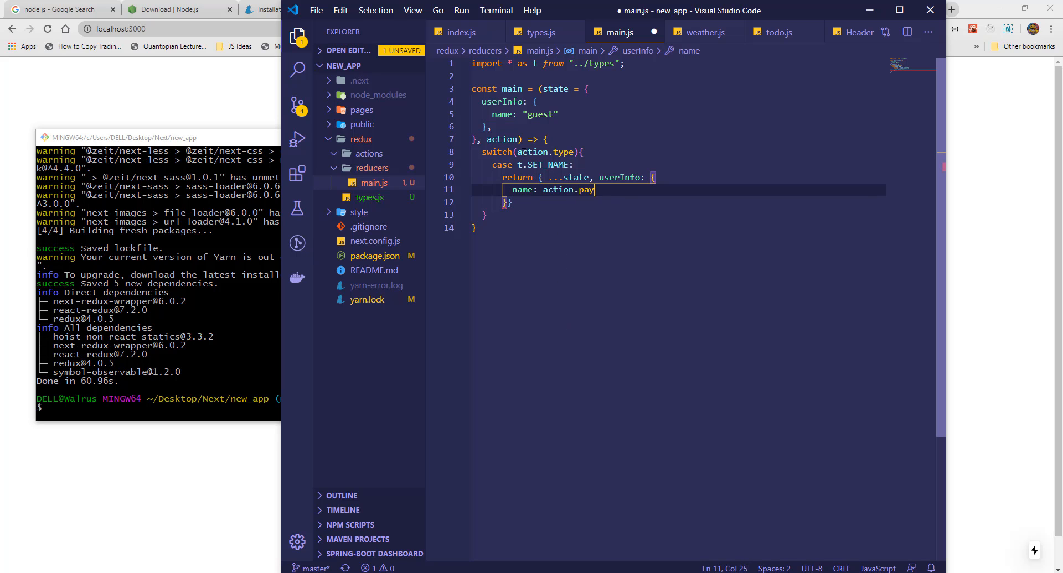
text(load)
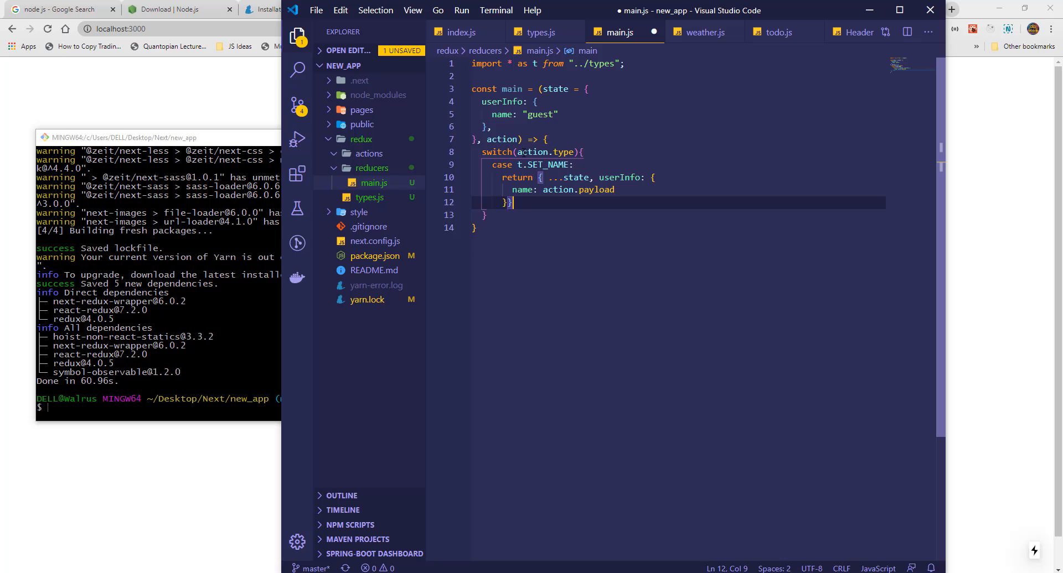
text(;)
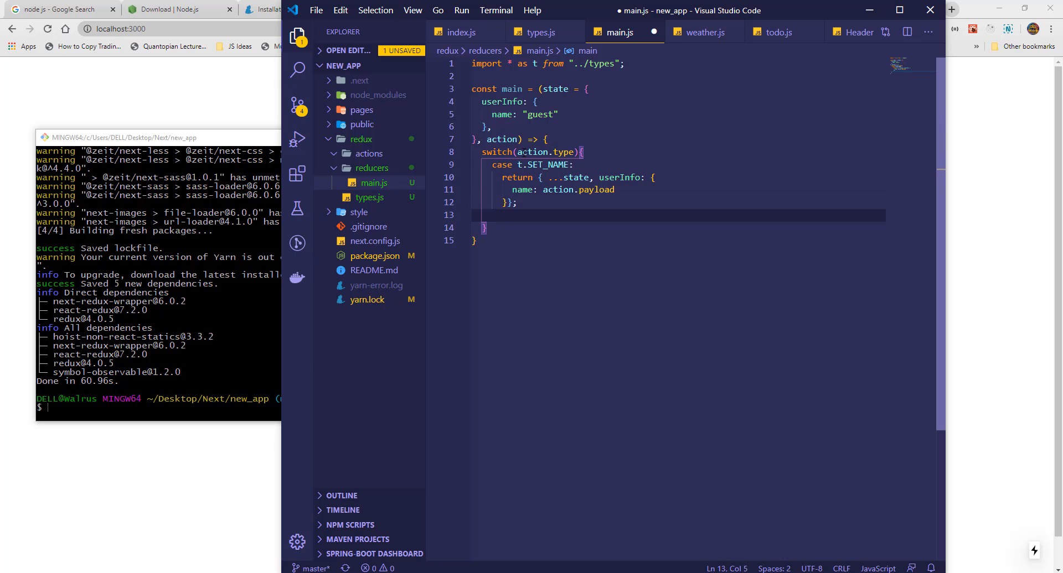
Add a default case returning {...state} and save main.js.
text(default)
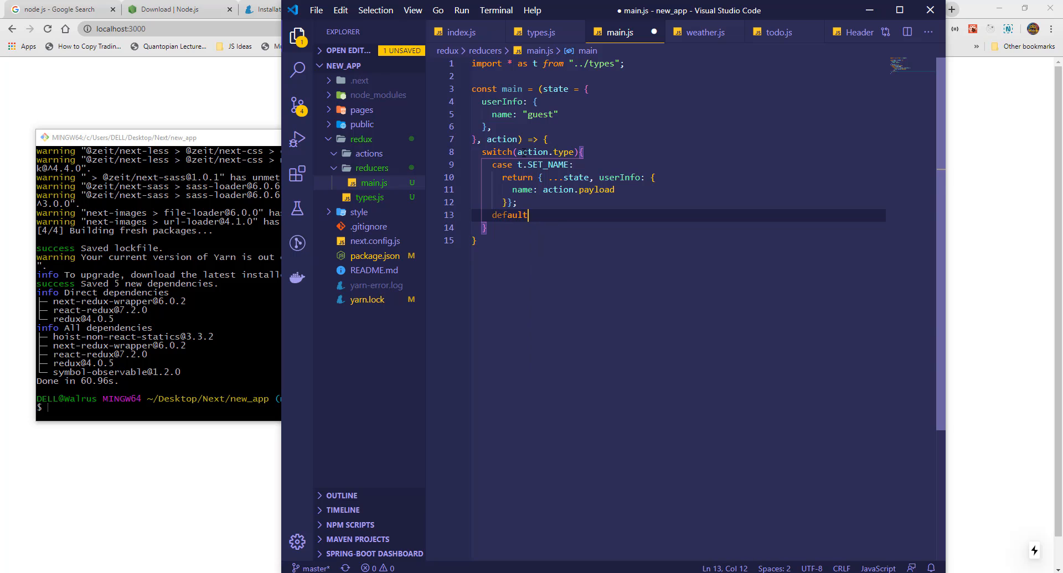
text(:)
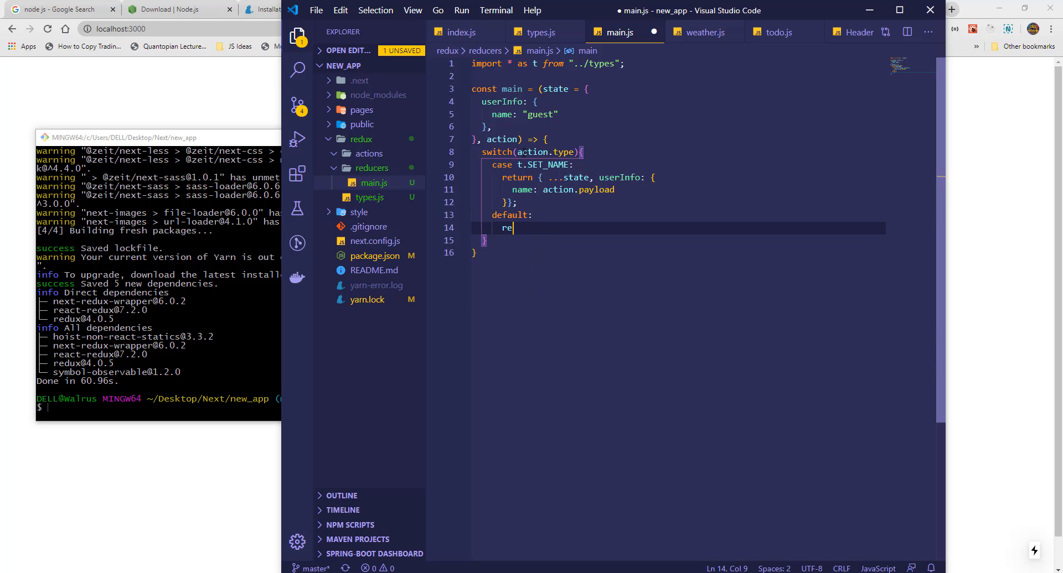
text(turn state;)
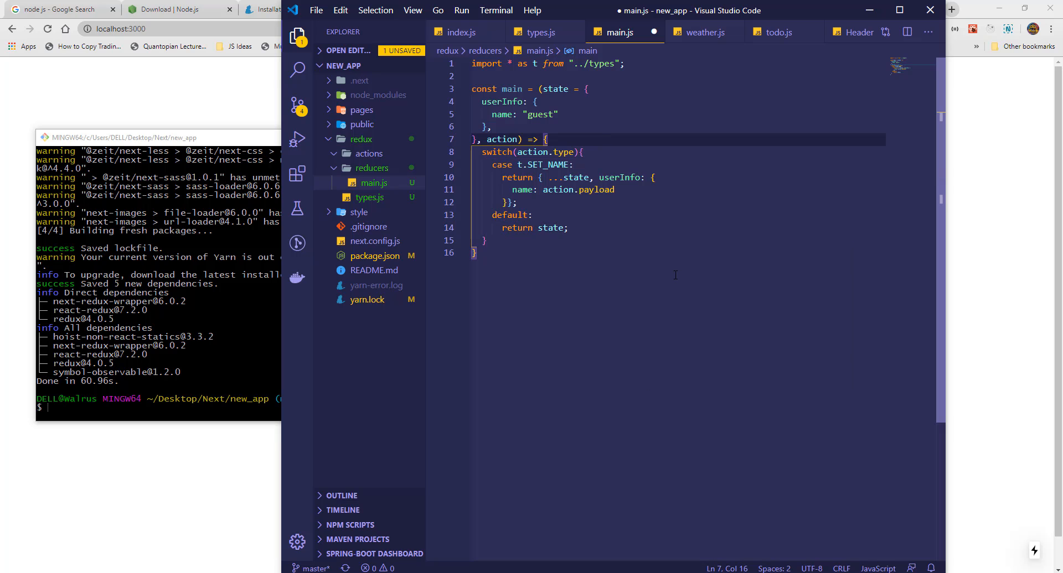
text({...state})
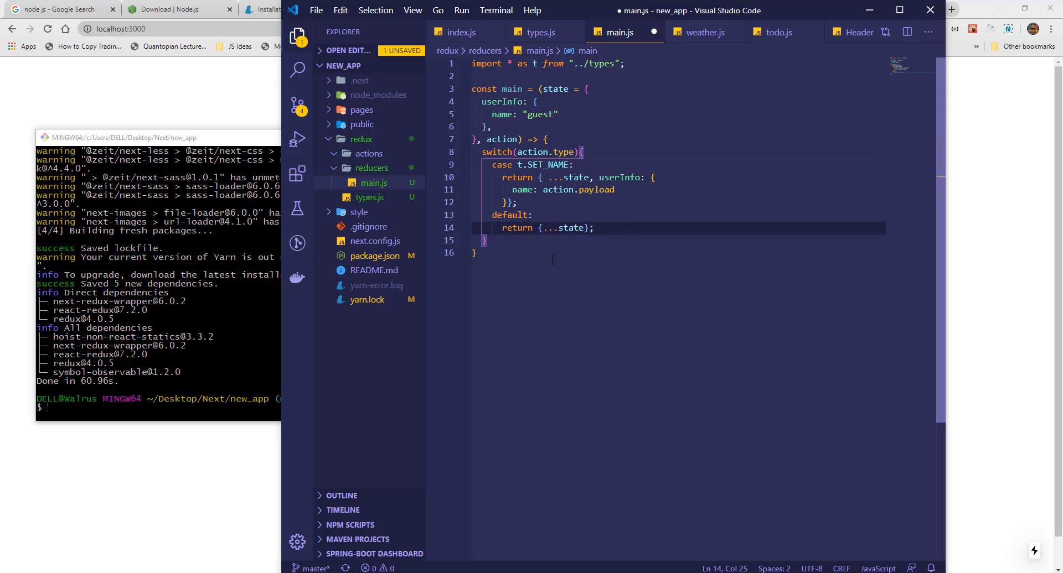
text(;)
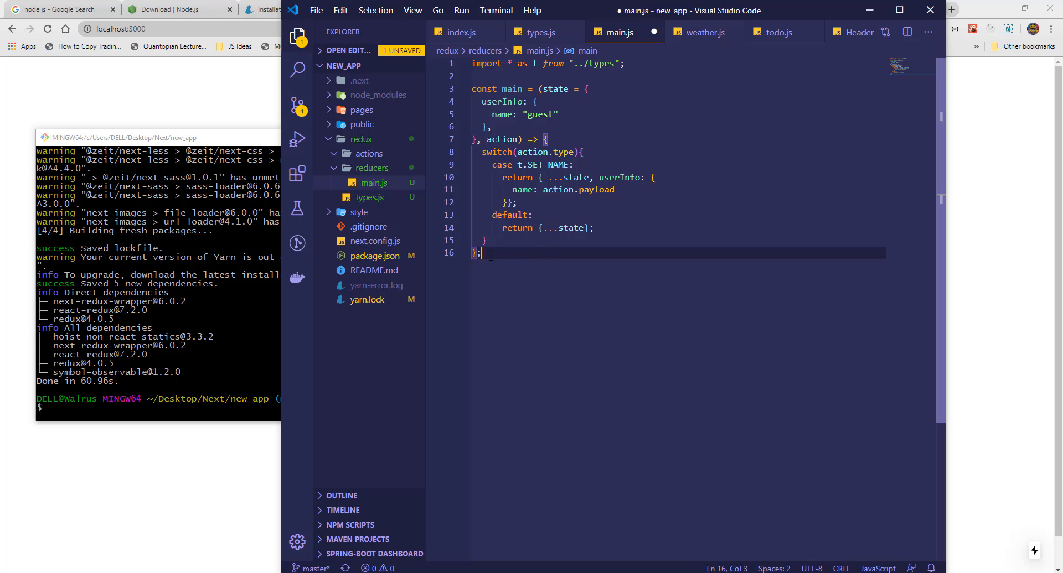
key(ctrl+s)
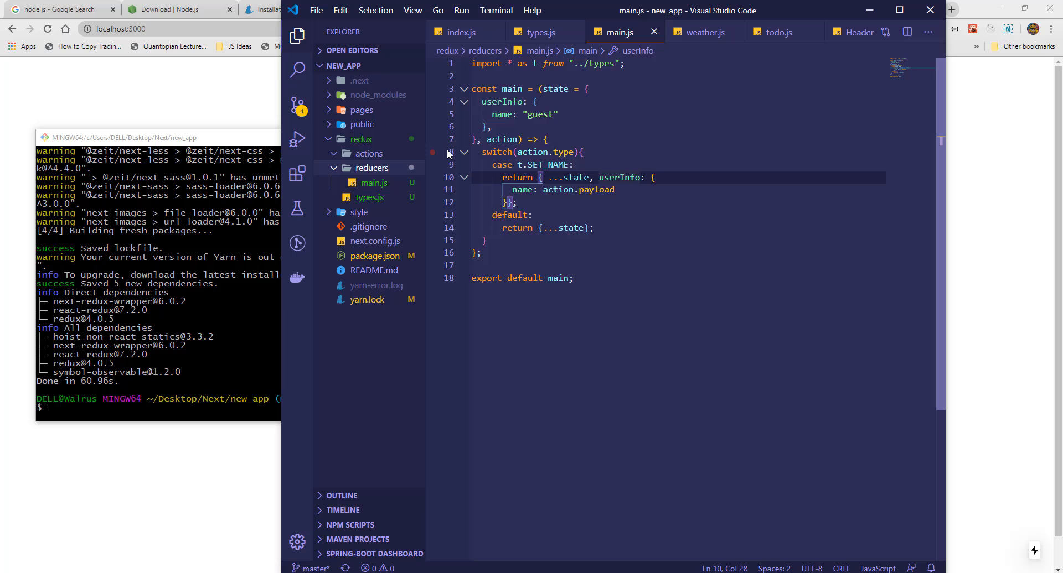
mouse_move(371, 167)
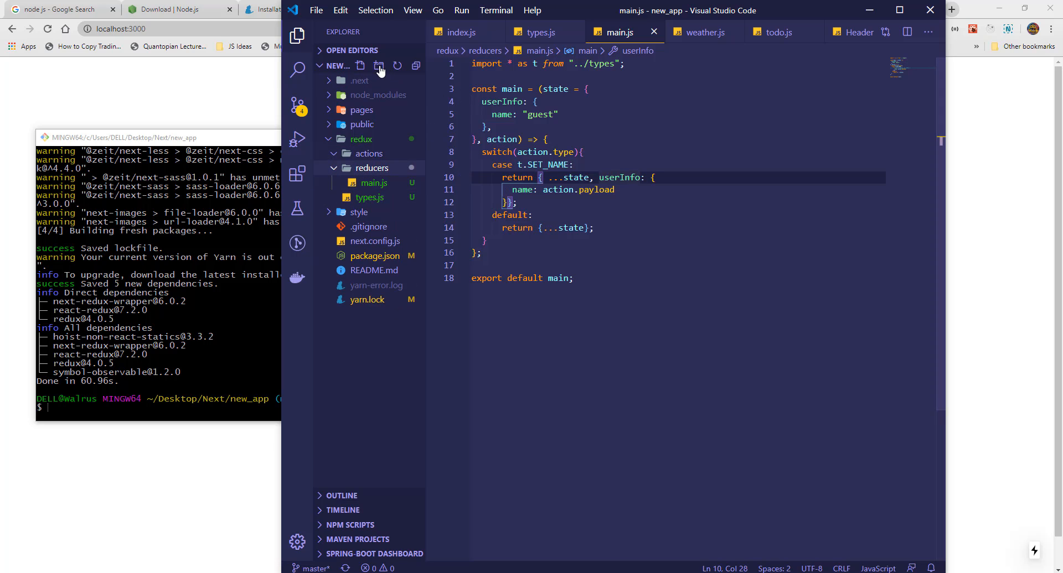
mouse_move(371, 102)
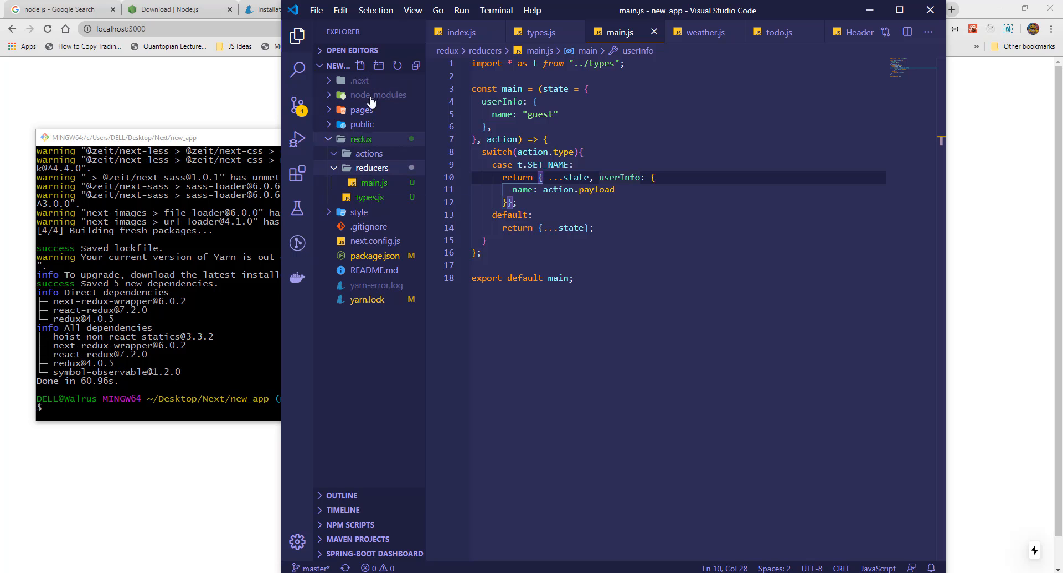
Create rootReducer.js importing combineReducers and main, exporting rootReducer = combineReducers({ main: main }).
click(361, 66)
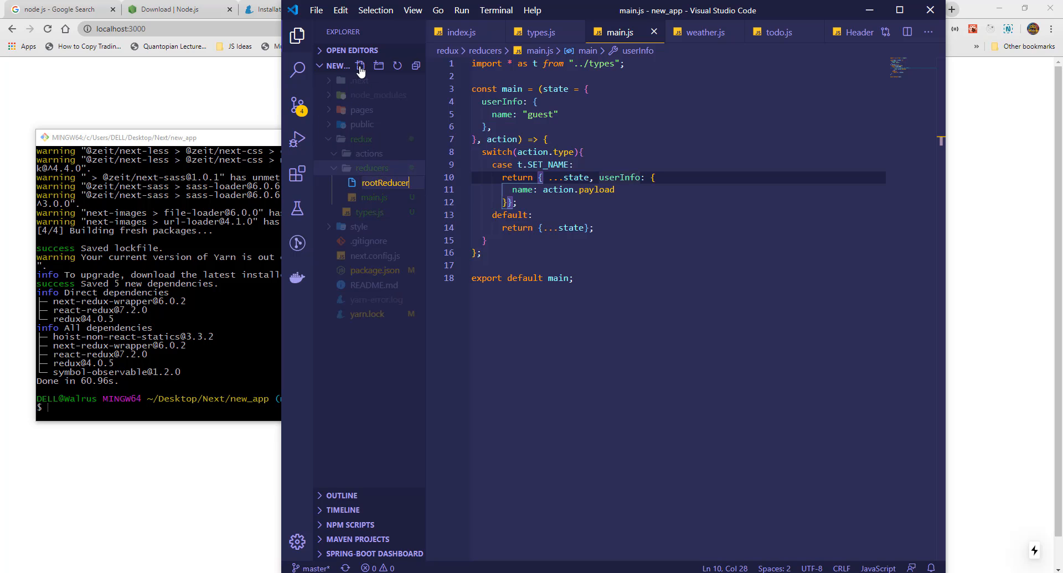
text(import main from "./main)
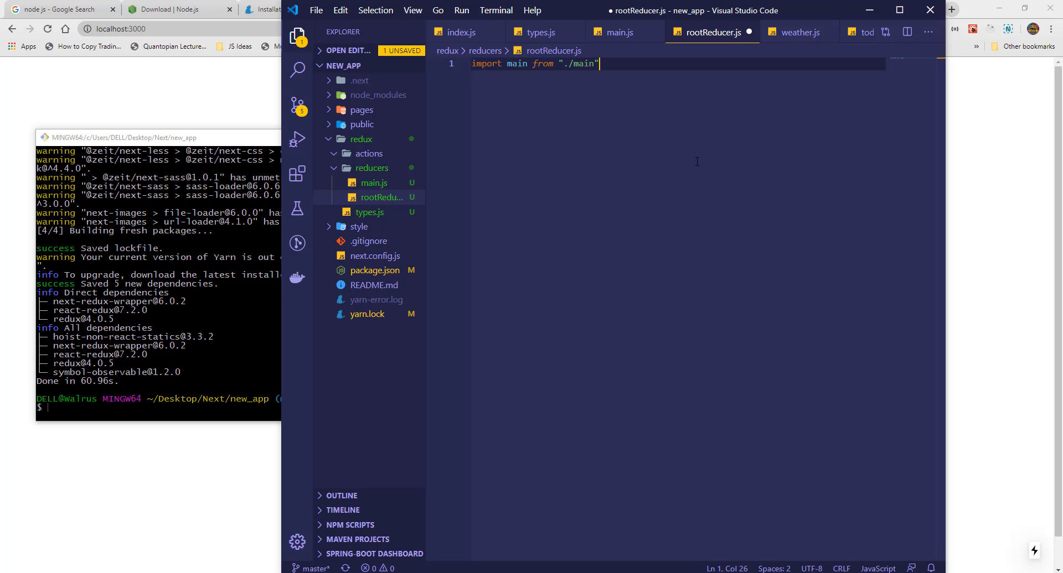
text(import { combineReducer } from "redux)
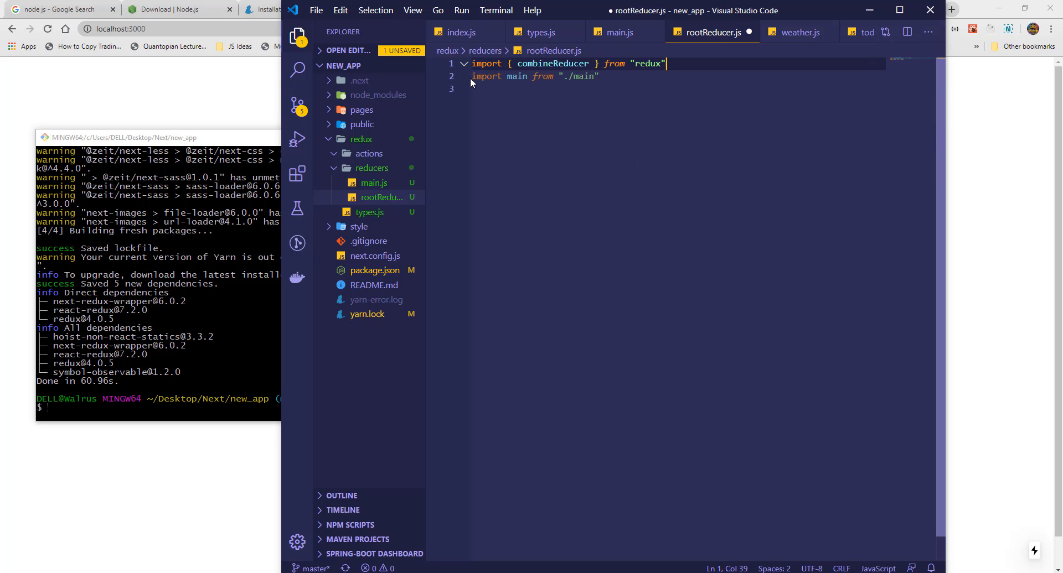
text(const re)
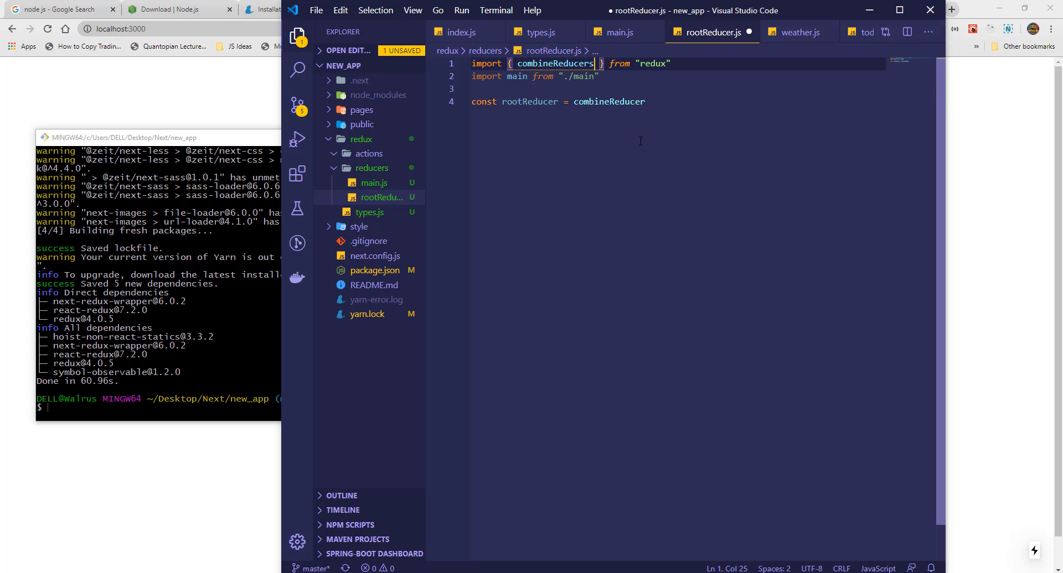
text(({)
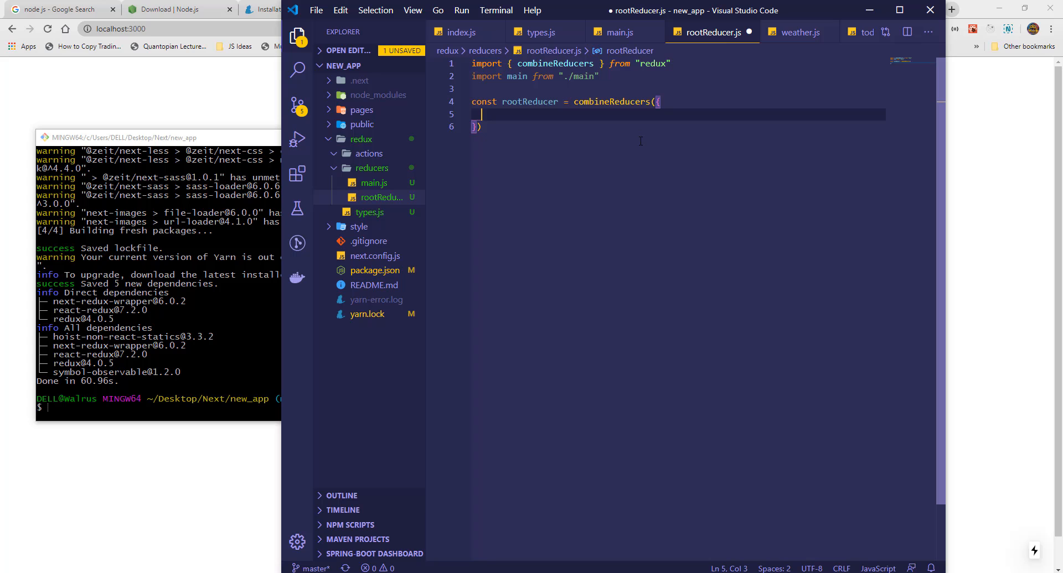
text(main: main)
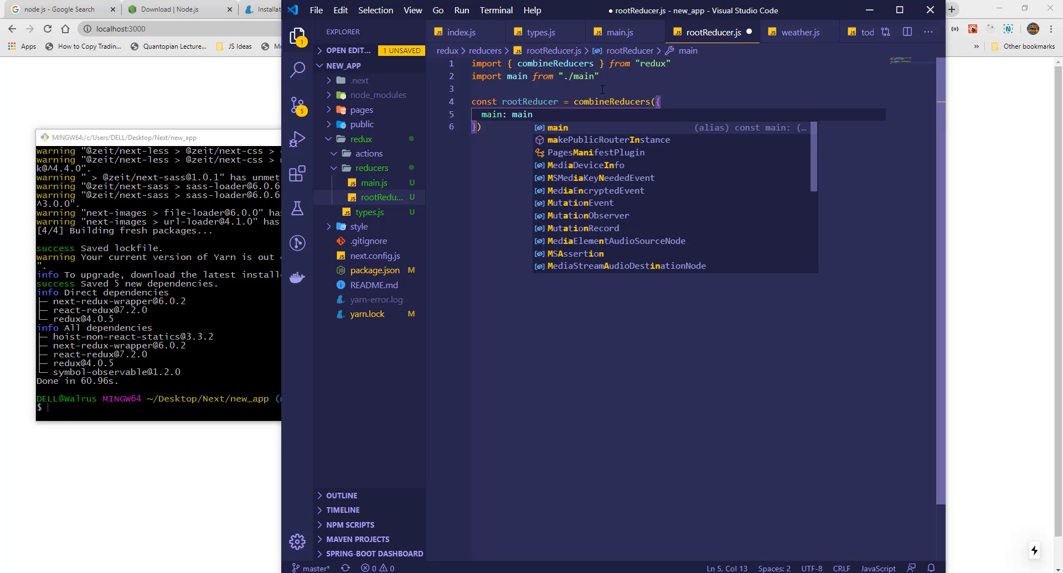
text(export default rootReducer;)
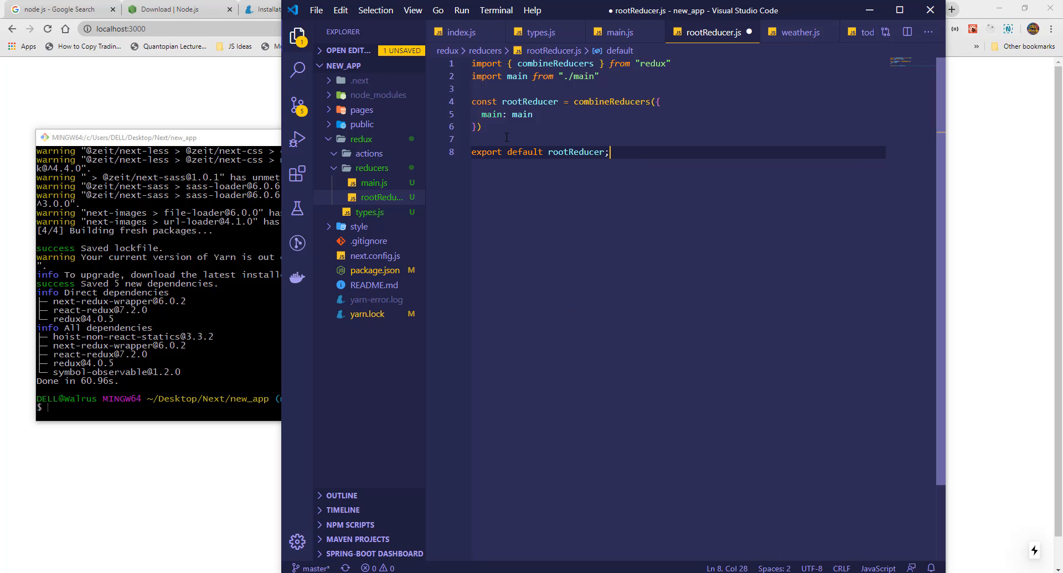
click(533, 114)
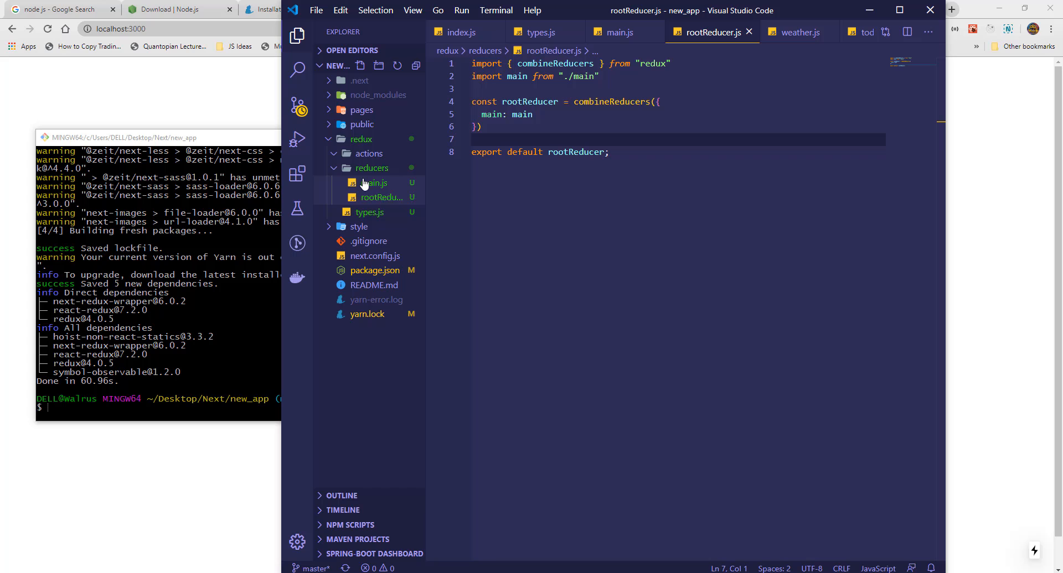
Review the main reducer and SET_NAME type, then create main.js in the actions folder.
click(376, 183)
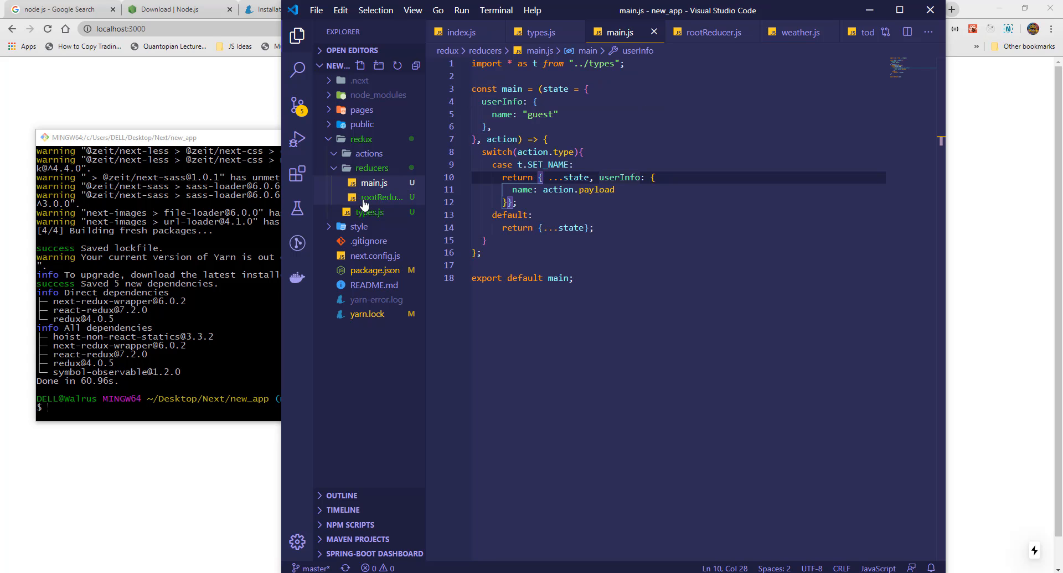
click(370, 212)
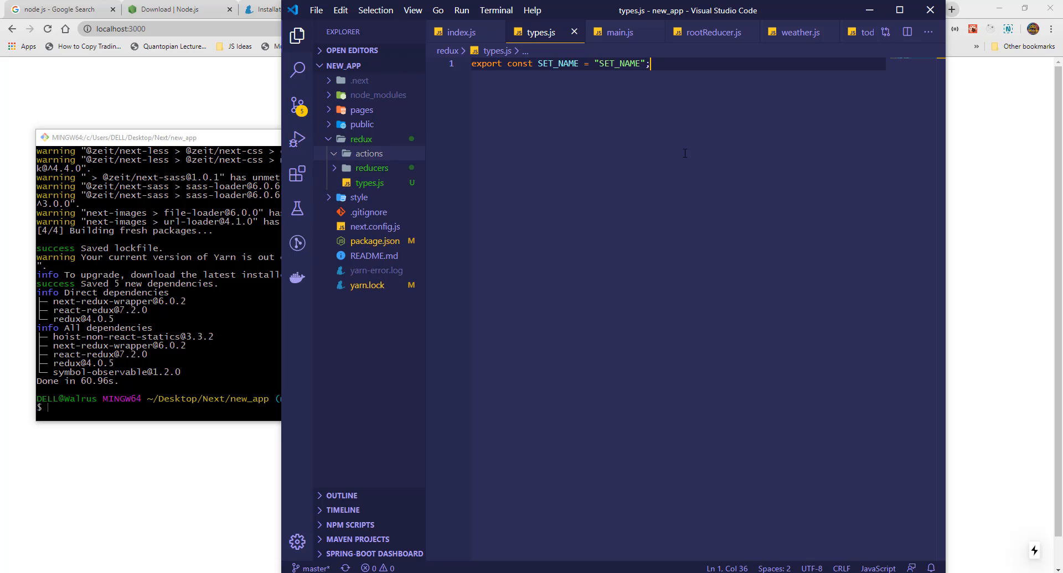
click(362, 66)
text(main.js)
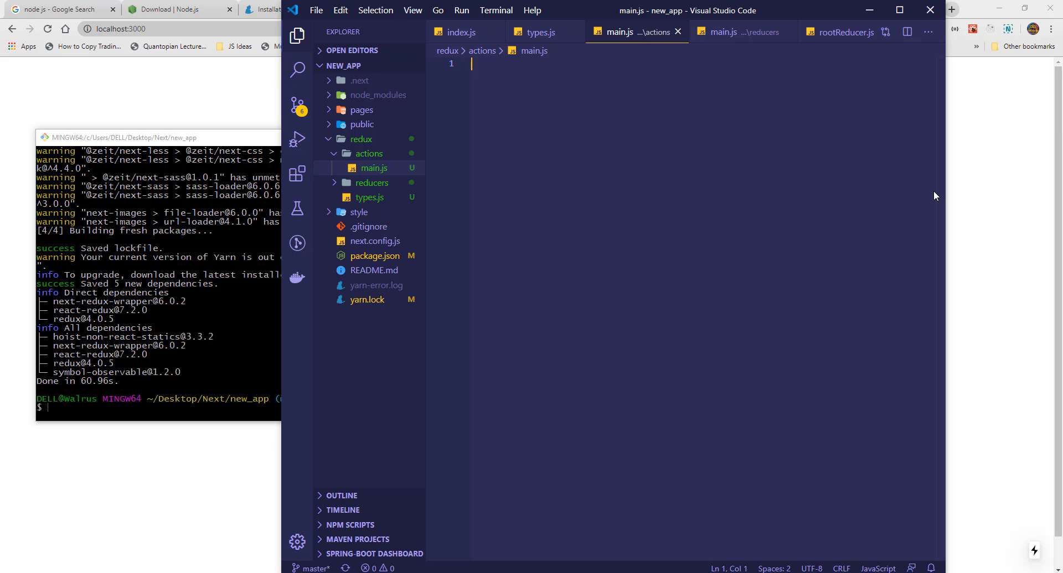
Write setInfo(name) returning { type: t.SET_NAME, payload: name }, importing * as t from "../types".
text(export const s)
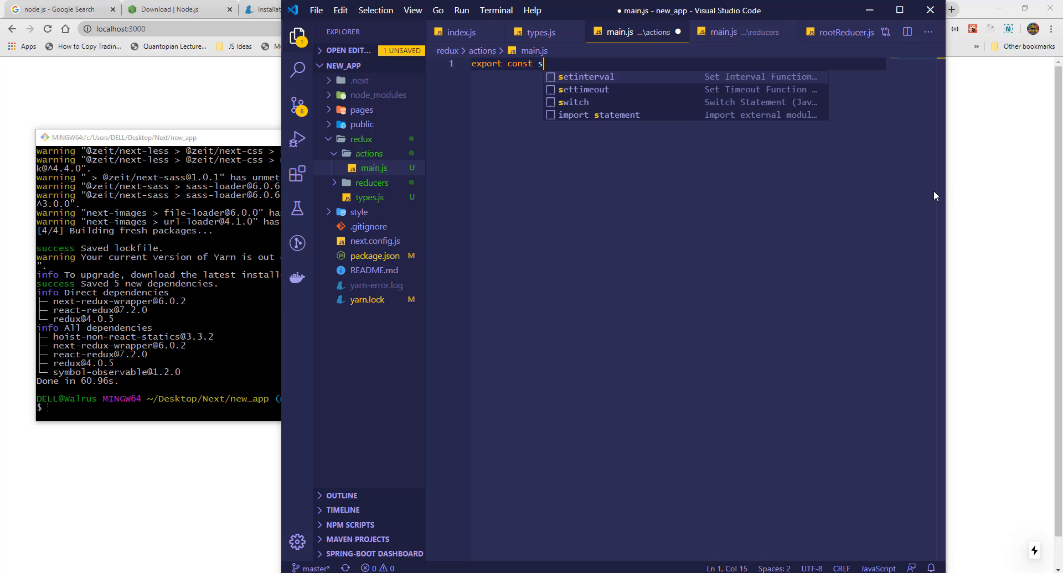
text(etInfo)
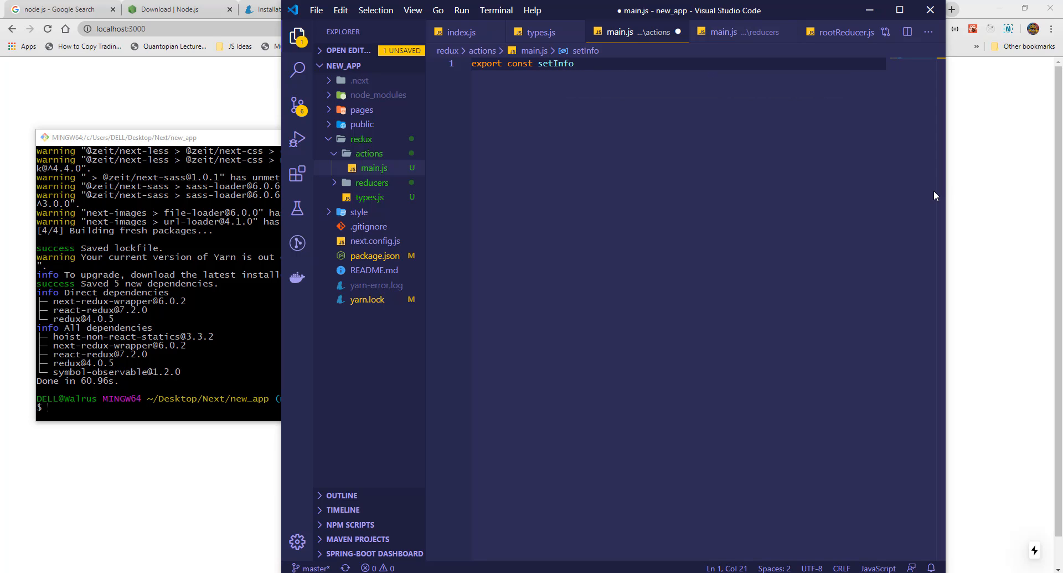
text(= () => {)
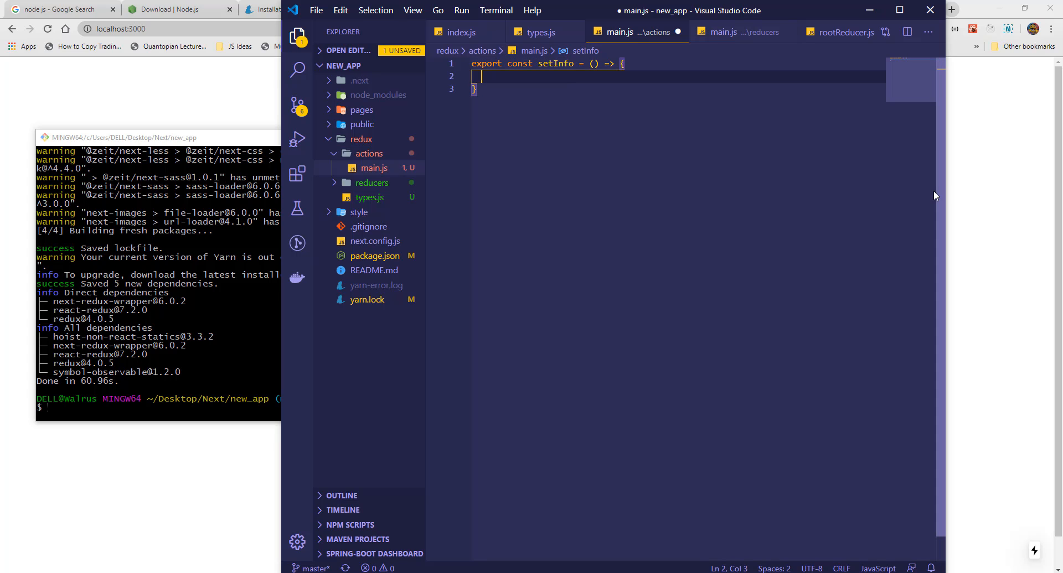
text(type:)
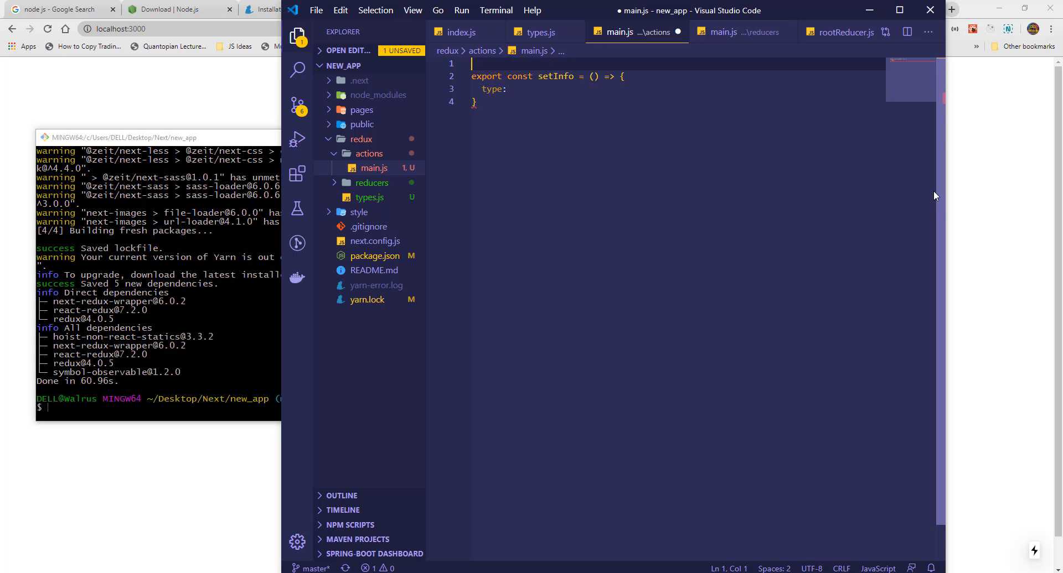
text(import * as t from ".)
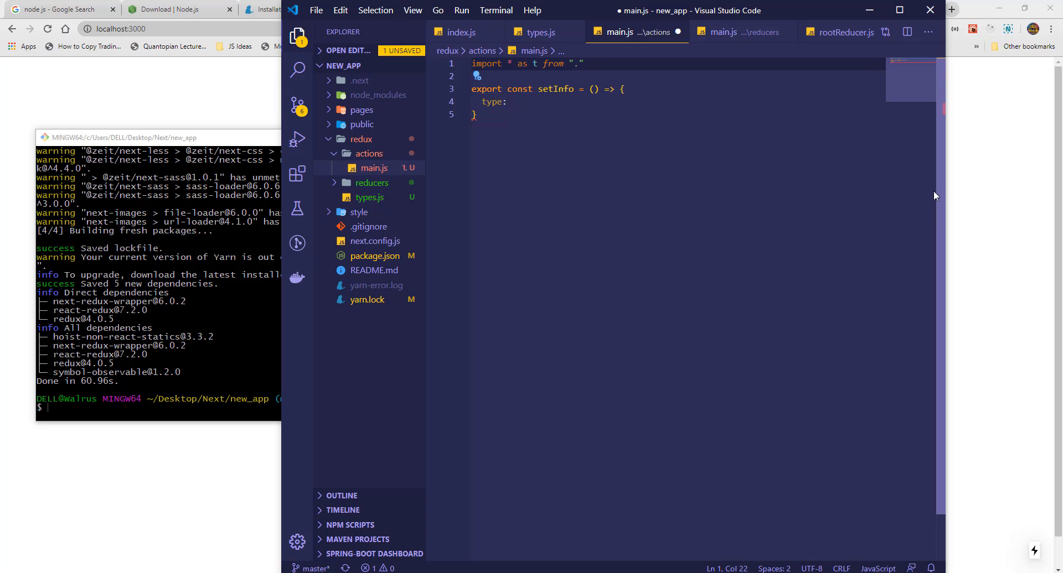
text(../types";)
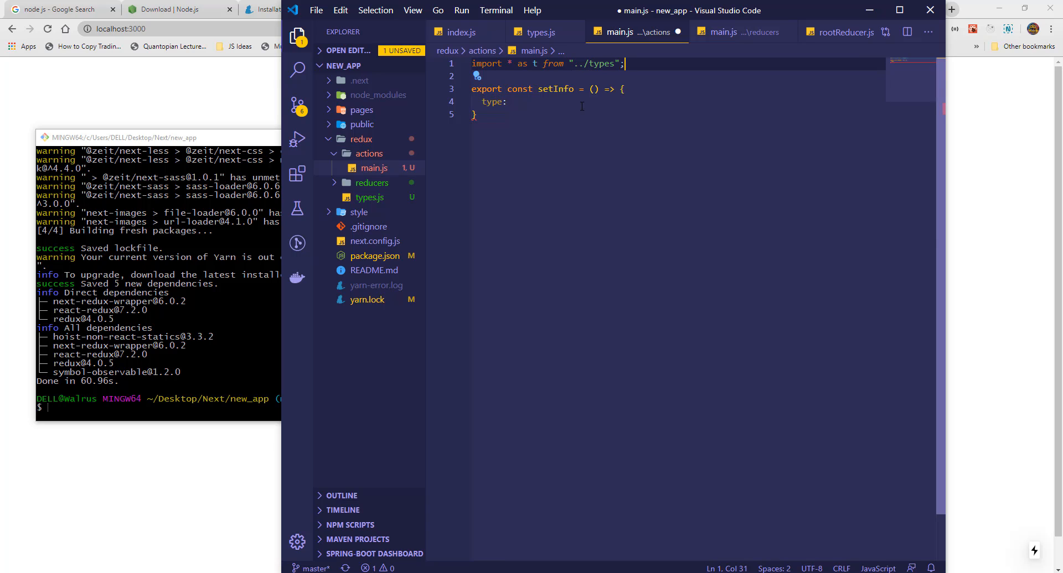
text(t.SET_NAME,)
text(payload:)
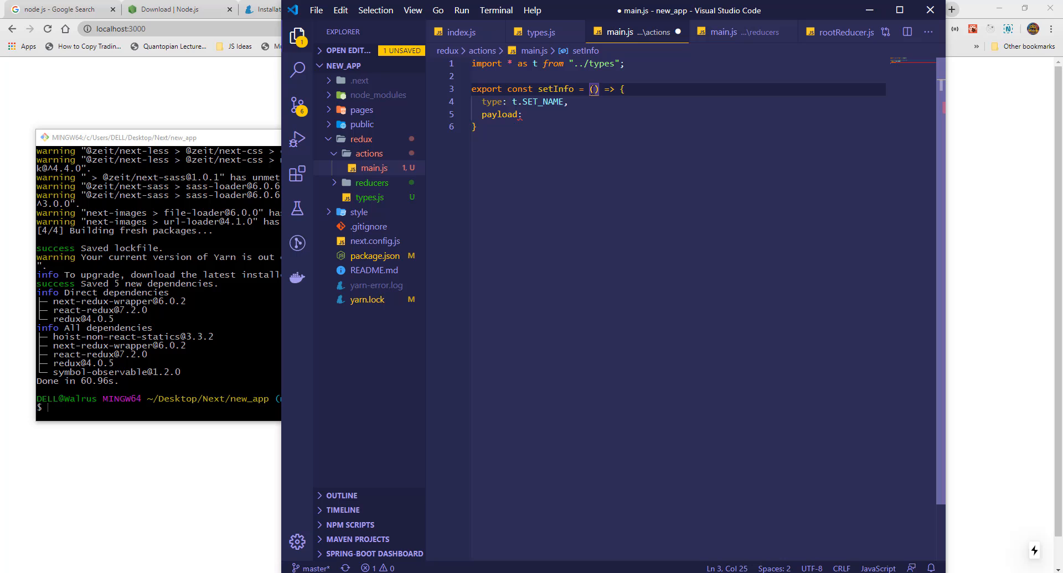
text(name)
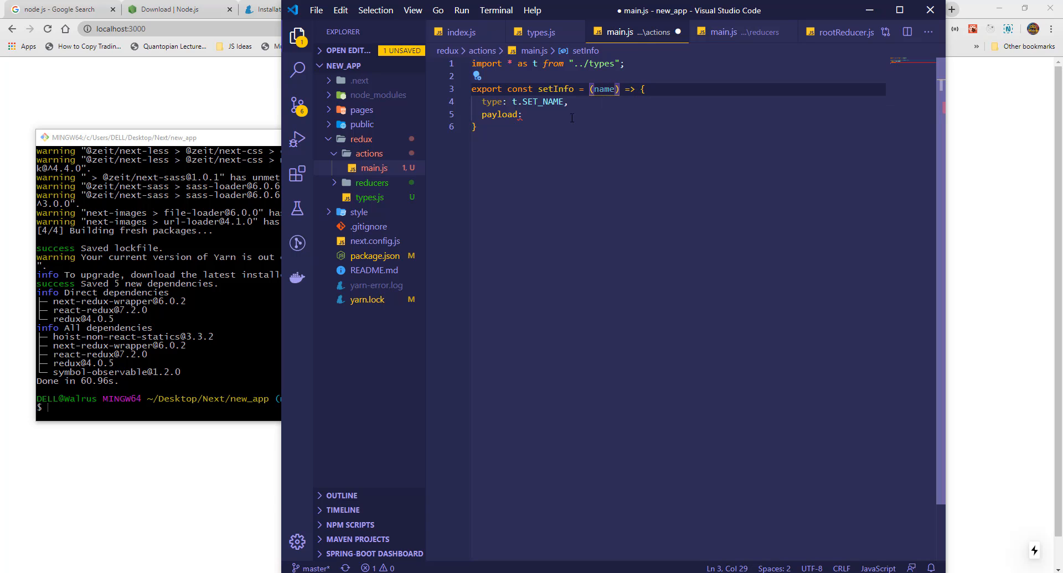
text(name)
click(677, 126)
text();)
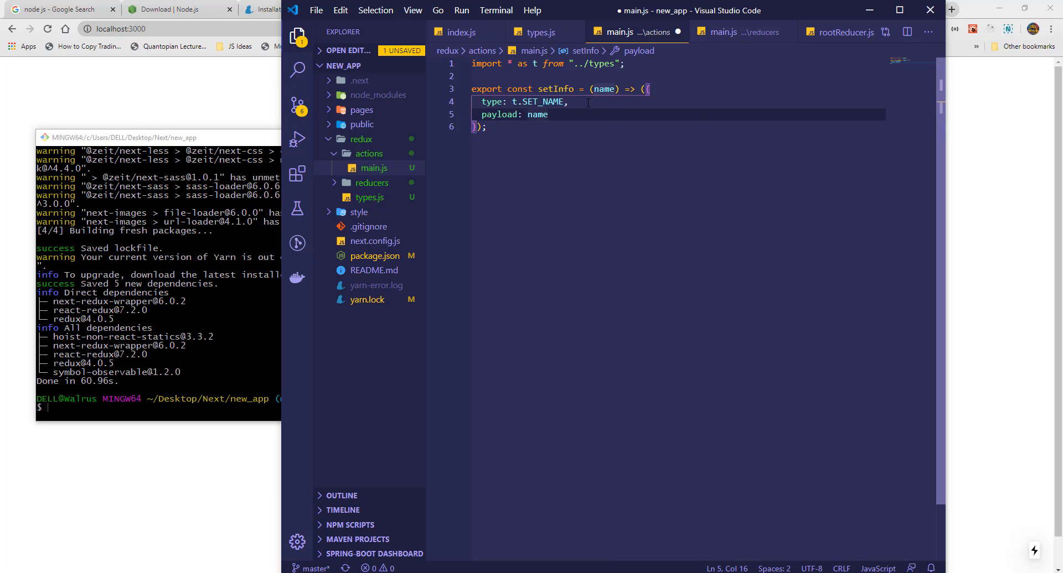
click(722, 32)
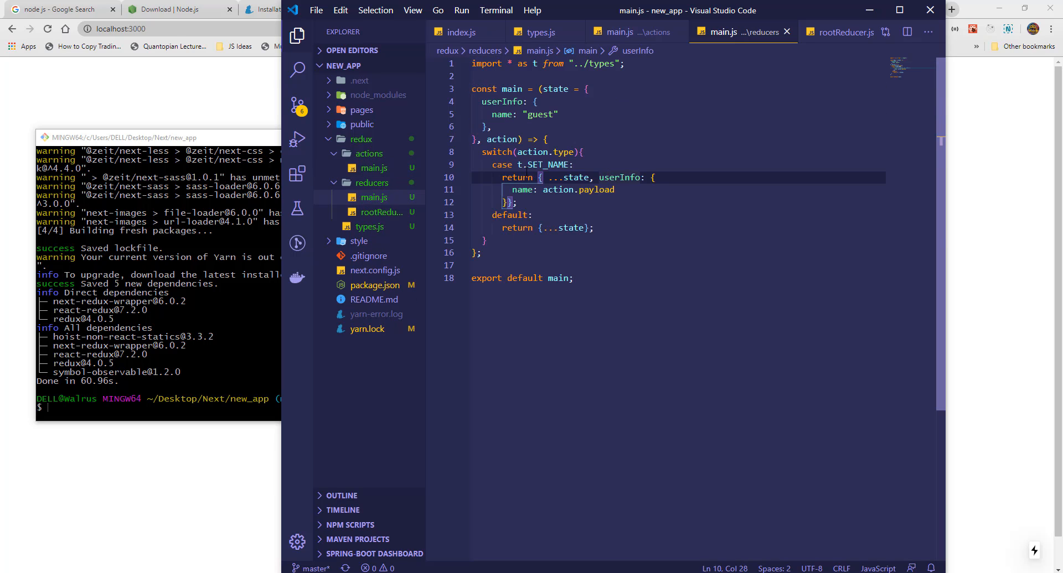
double_click(545, 152)
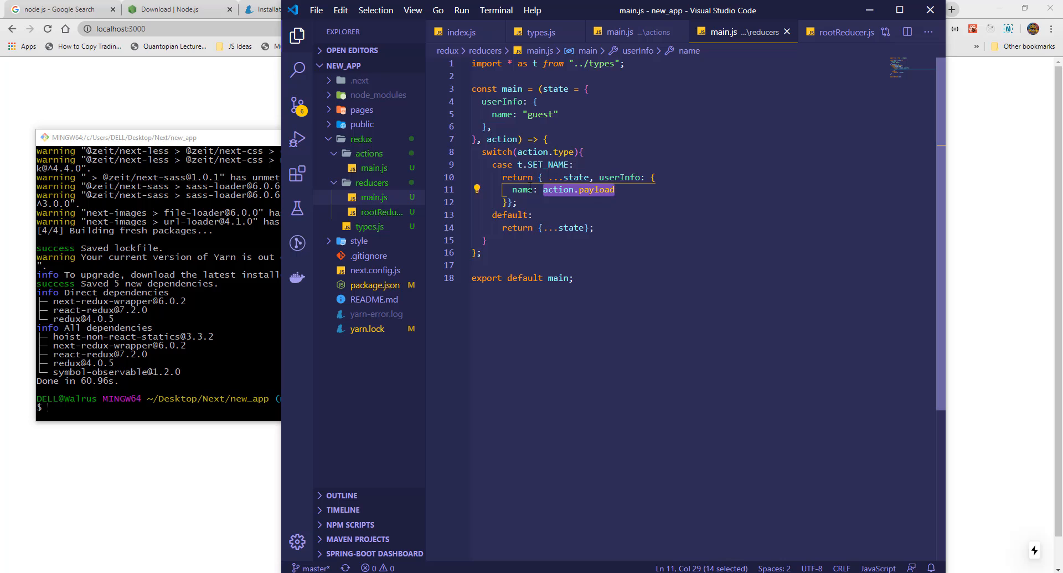
double_click(500, 114)
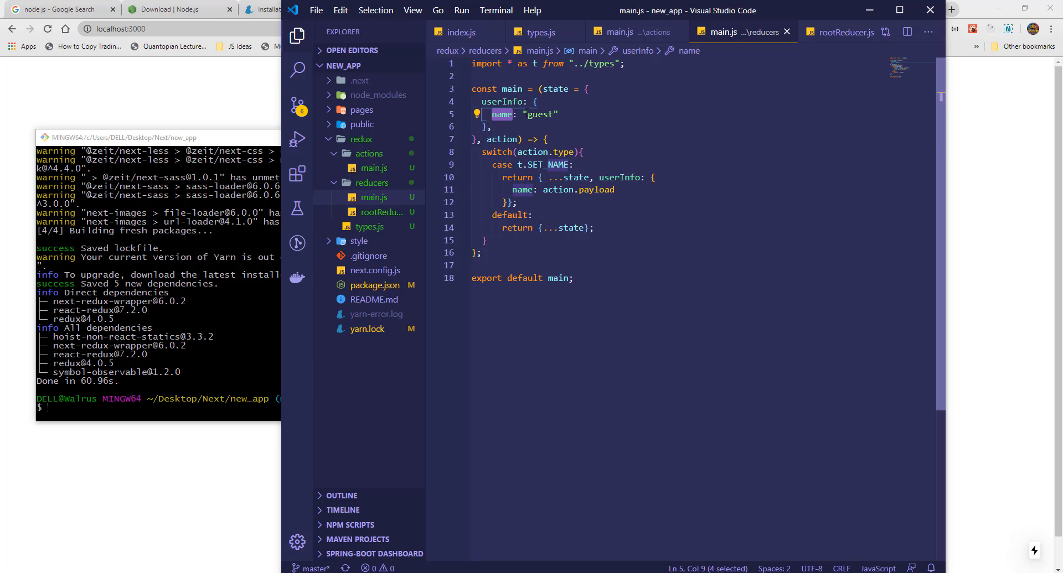
double_click(523, 189)
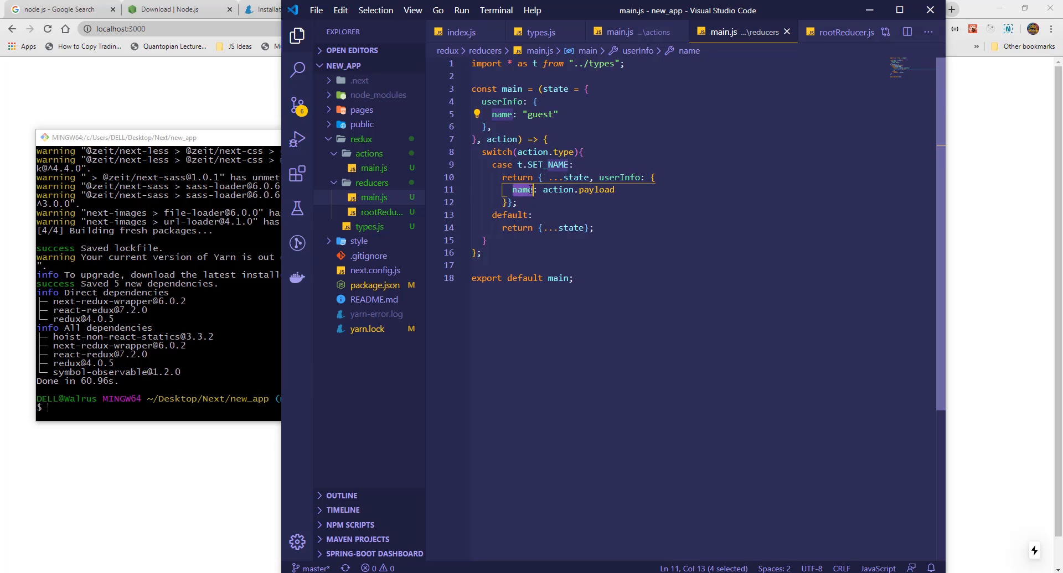
click(619, 32)
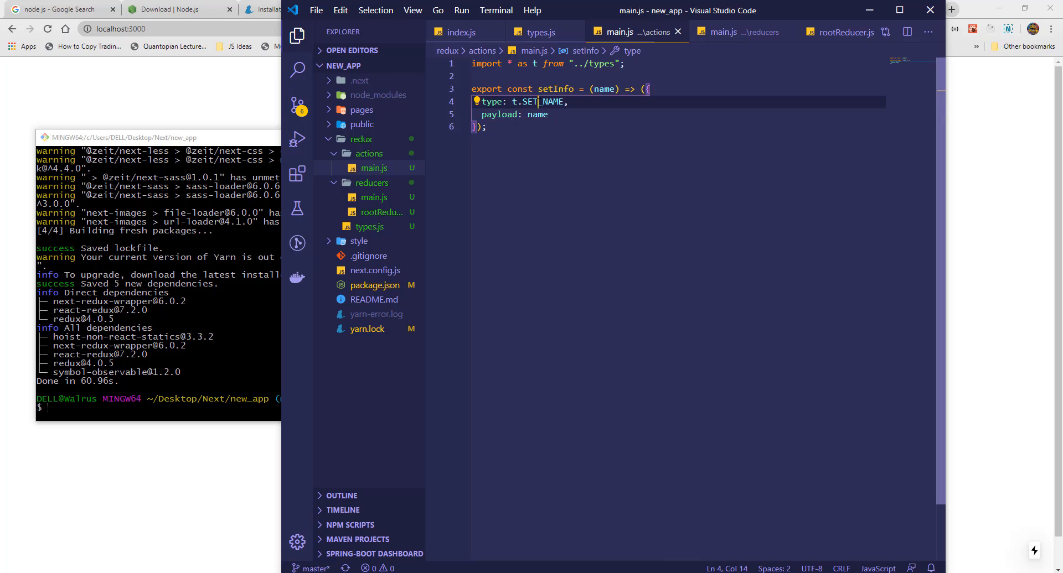